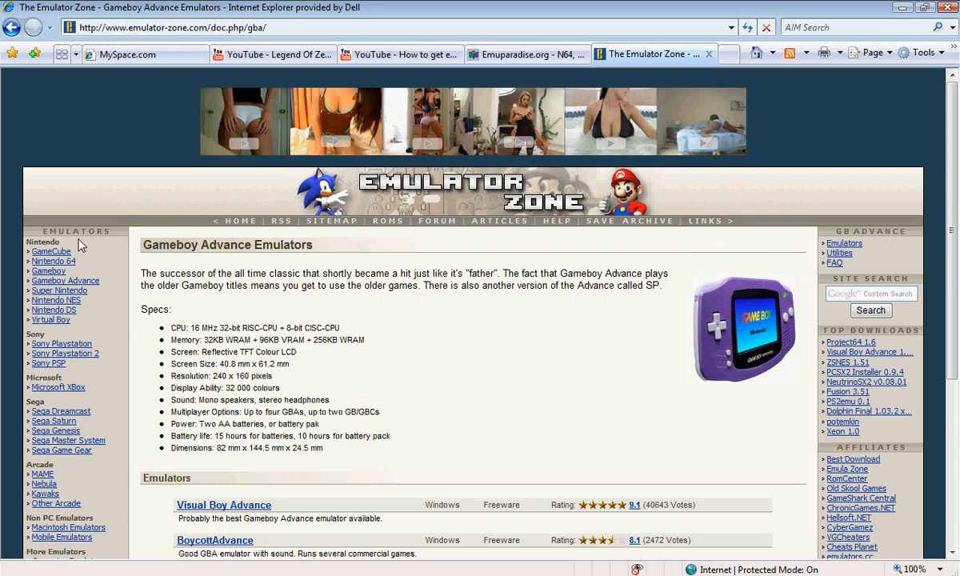
mouse_move(64, 281)
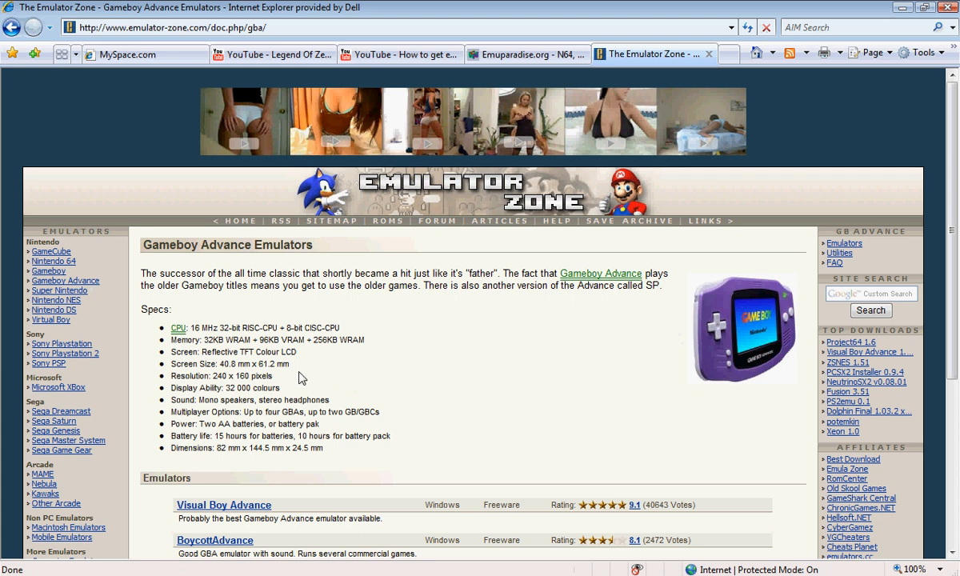
Go to the Visual Boy Advance emulator page and scroll to its 1.8.0 Beta3 download entry
scroll(down, 3)
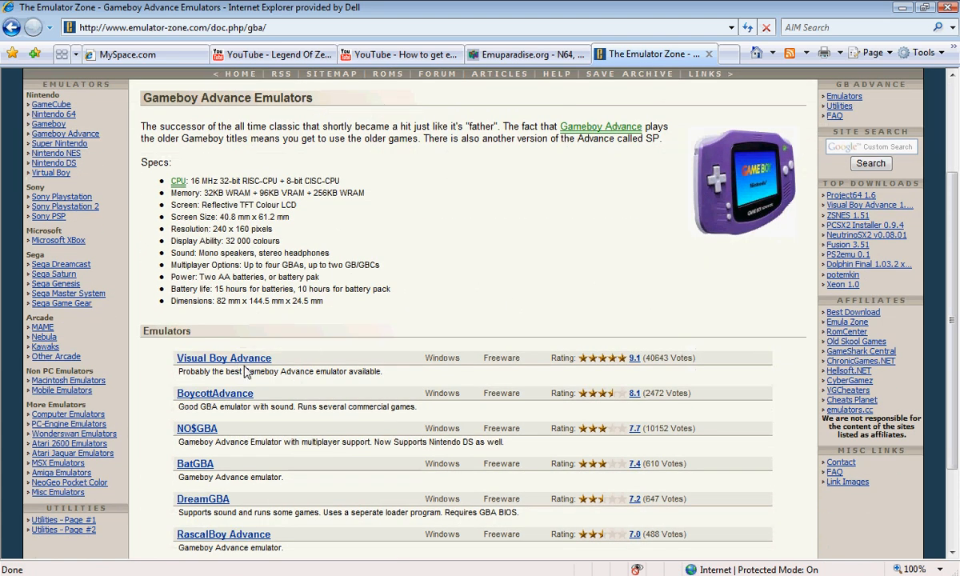
click(224, 358)
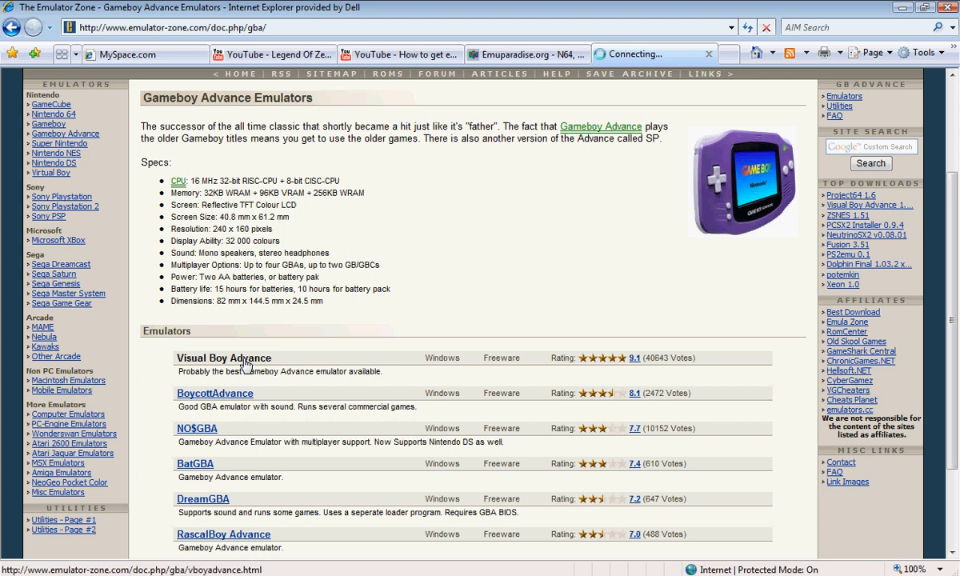
click(224, 359)
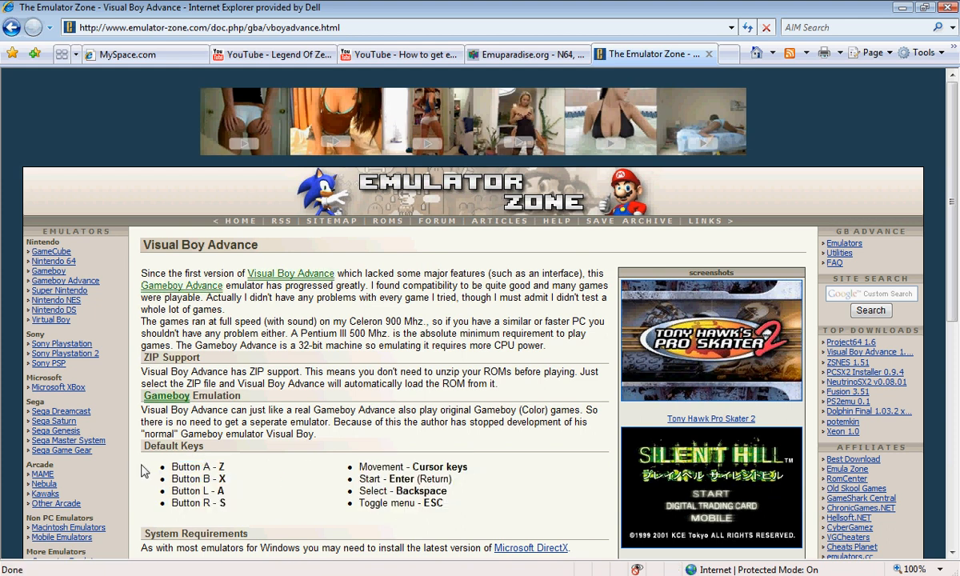
scroll(down, 3)
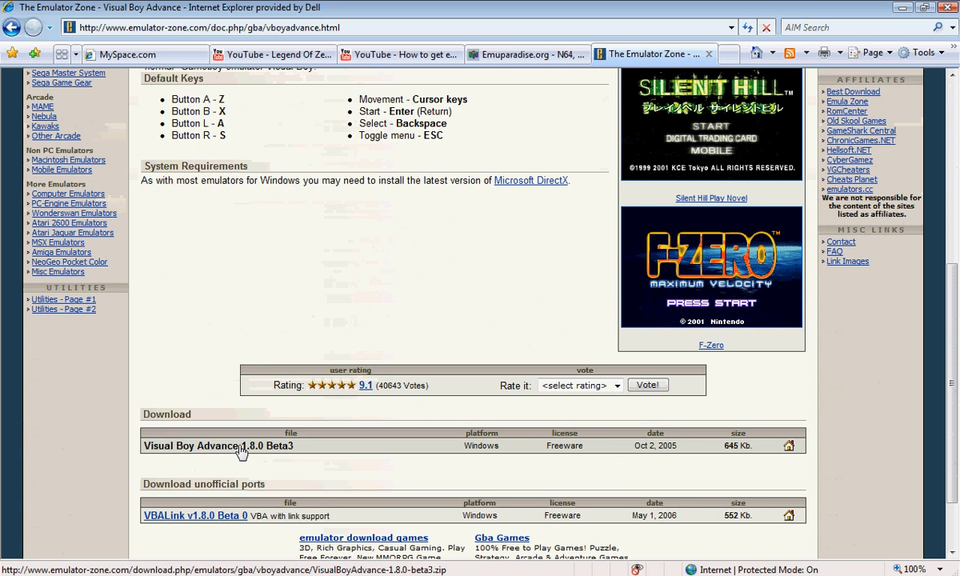
mouse_move(280, 457)
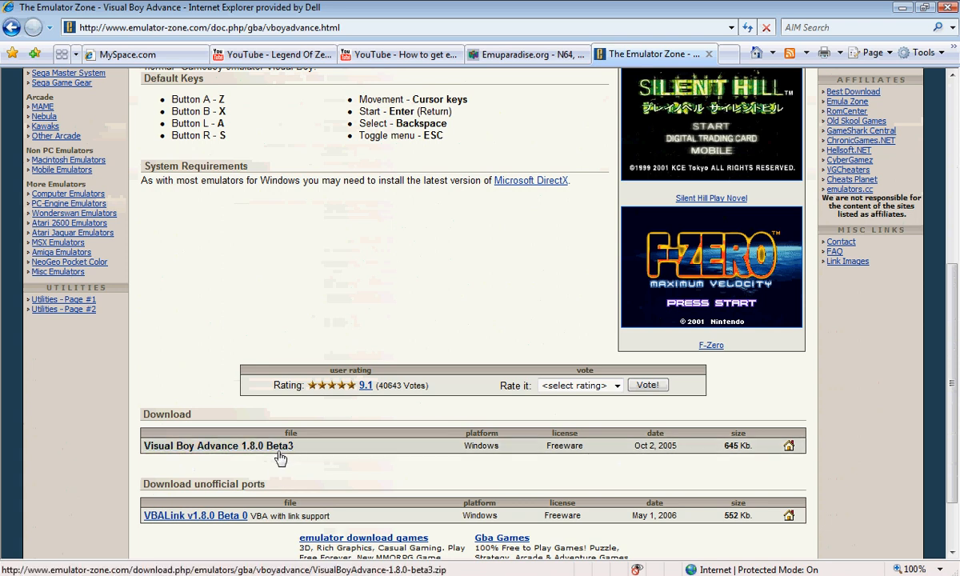
Download VisualBoyAdvance-1.8.0-beta3.zip, view it in WinRAR and dismiss the license reminder
click(218, 444)
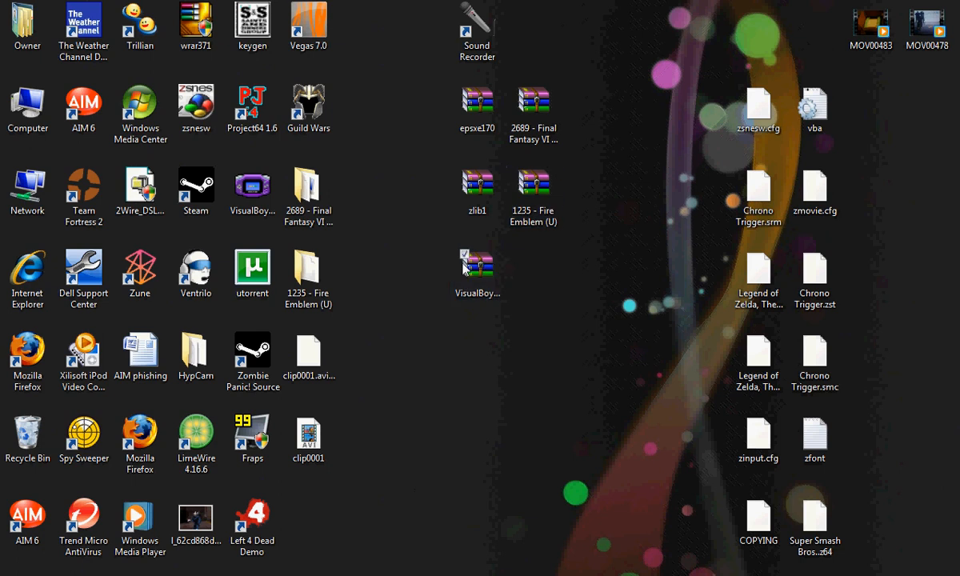
click(476, 272)
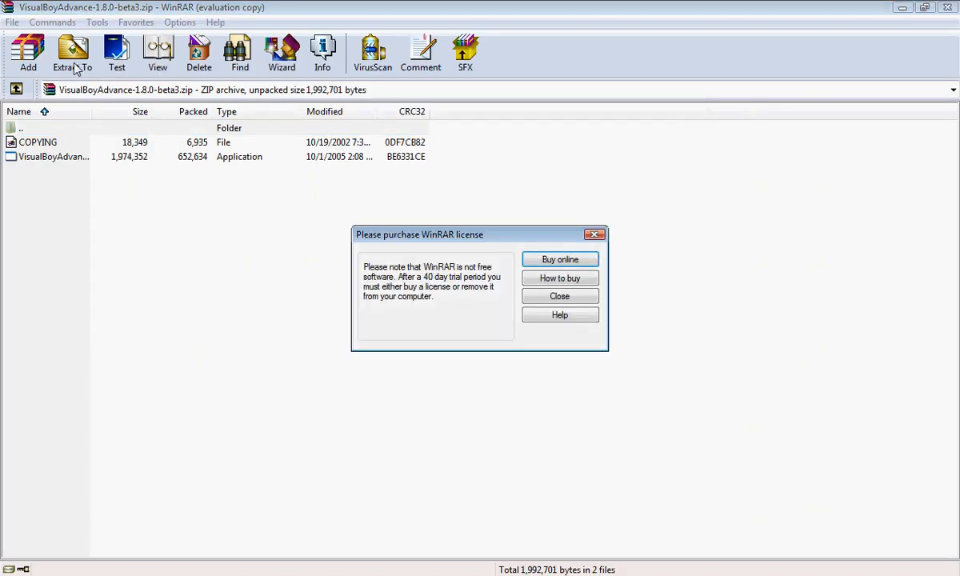
click(560, 296)
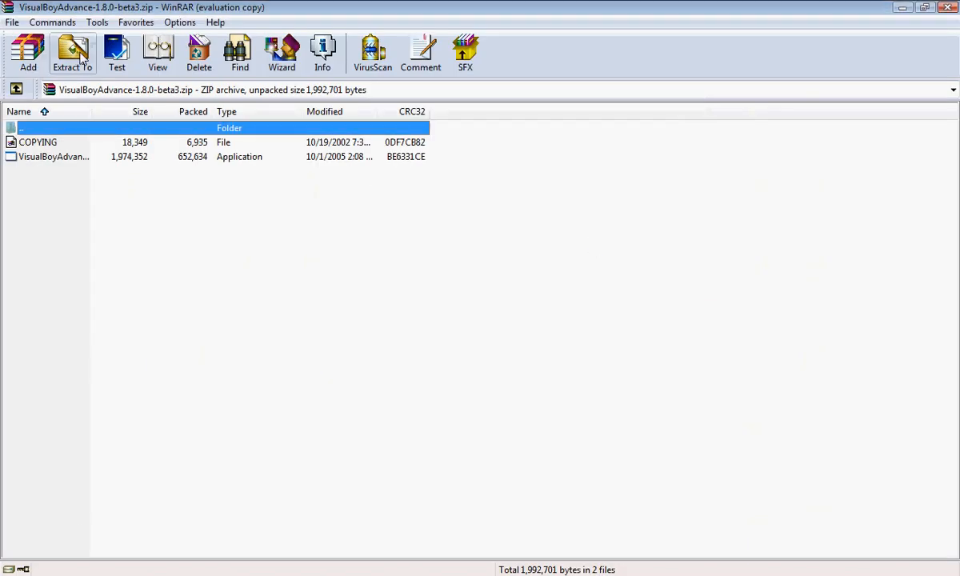
mouse_move(952, 25)
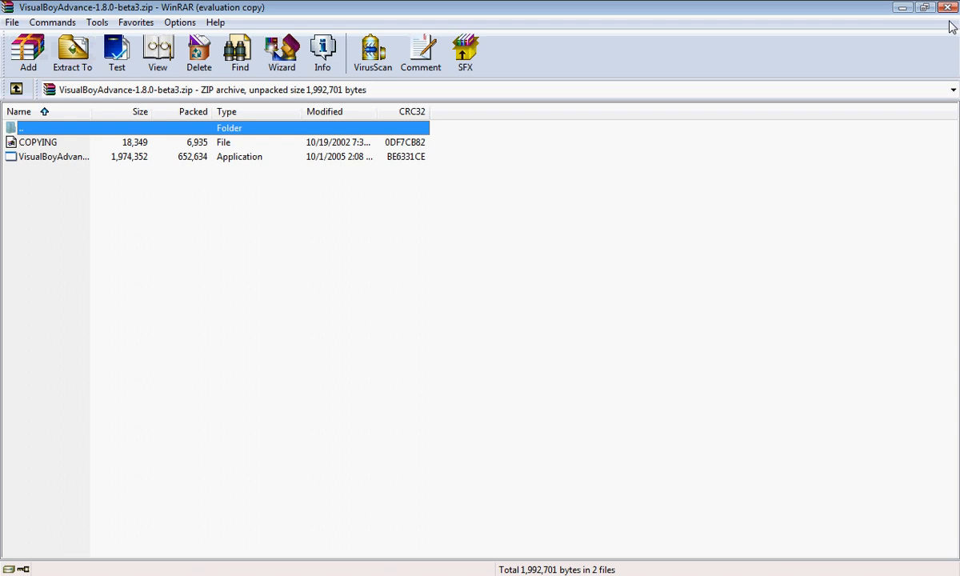
Leave WinRAR, launch VisualBoyAdvance from the desktop to confirm it runs, then close it
click(923, 6)
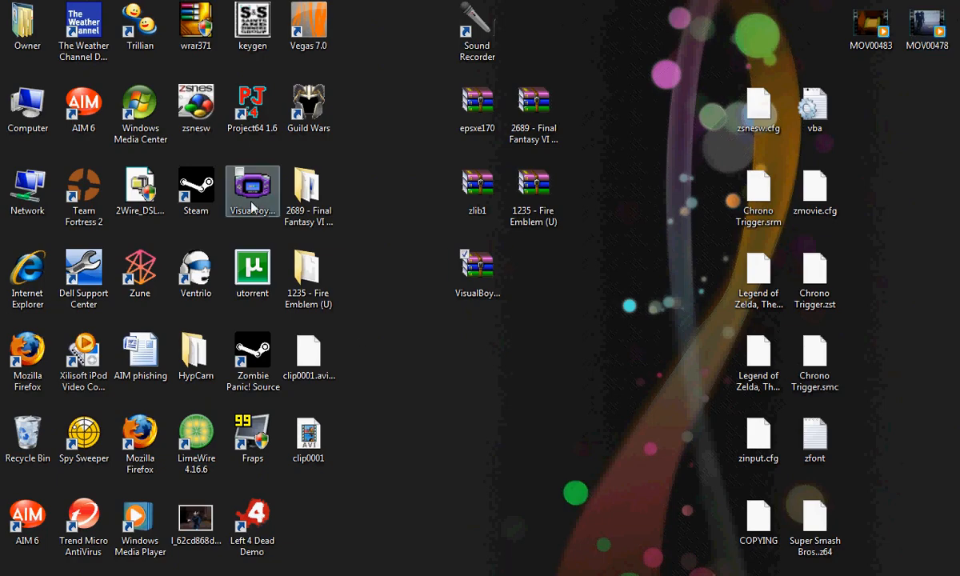
click(253, 190)
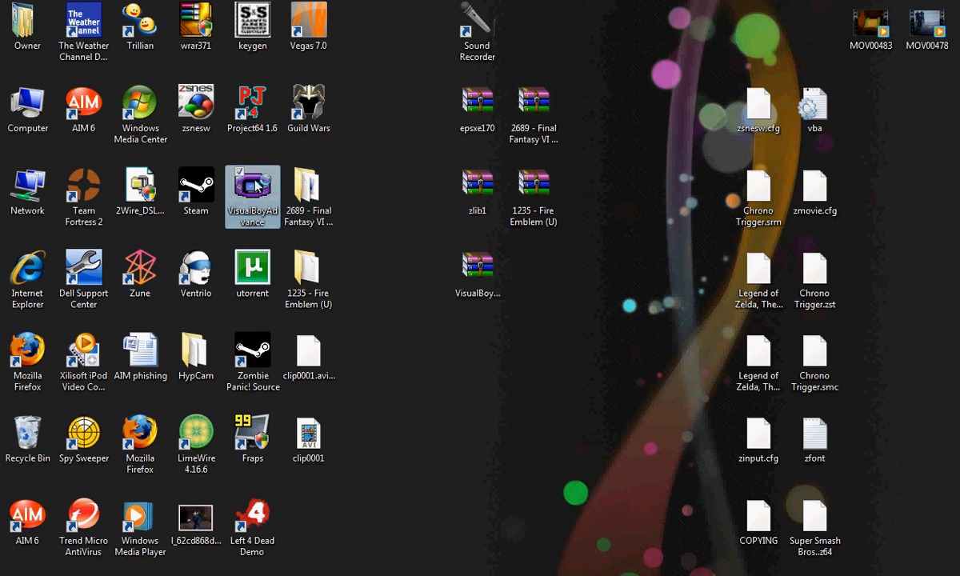
double_click(253, 195)
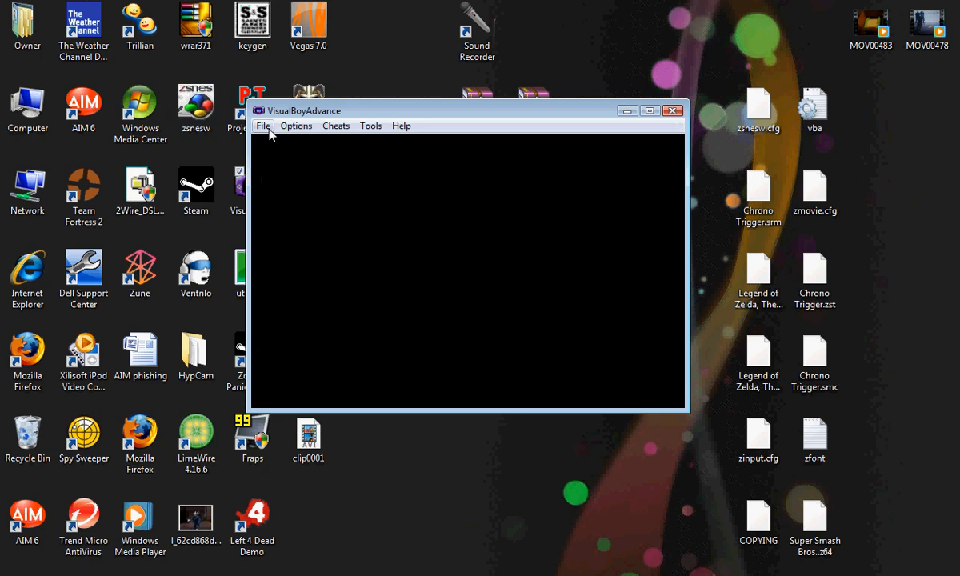
click(263, 125)
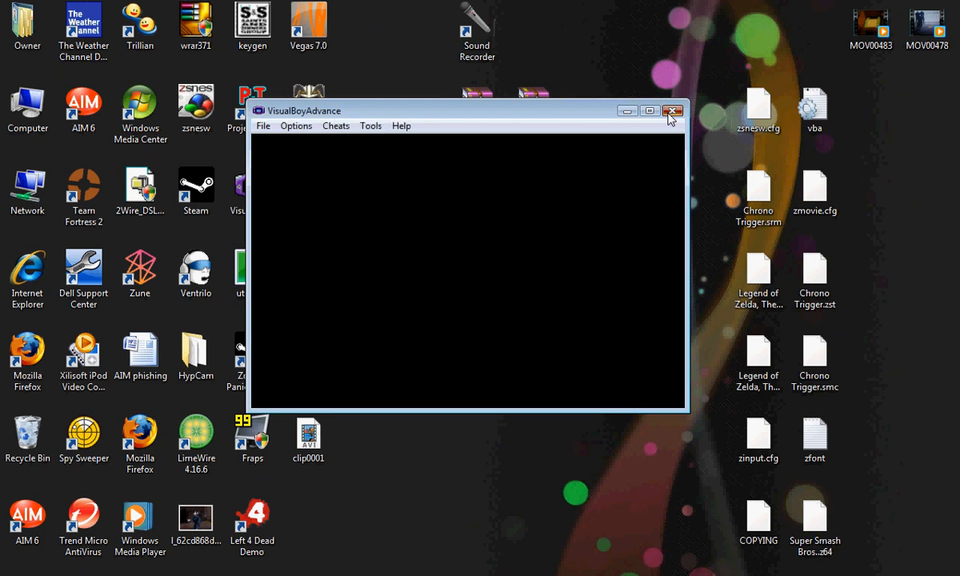
click(672, 111)
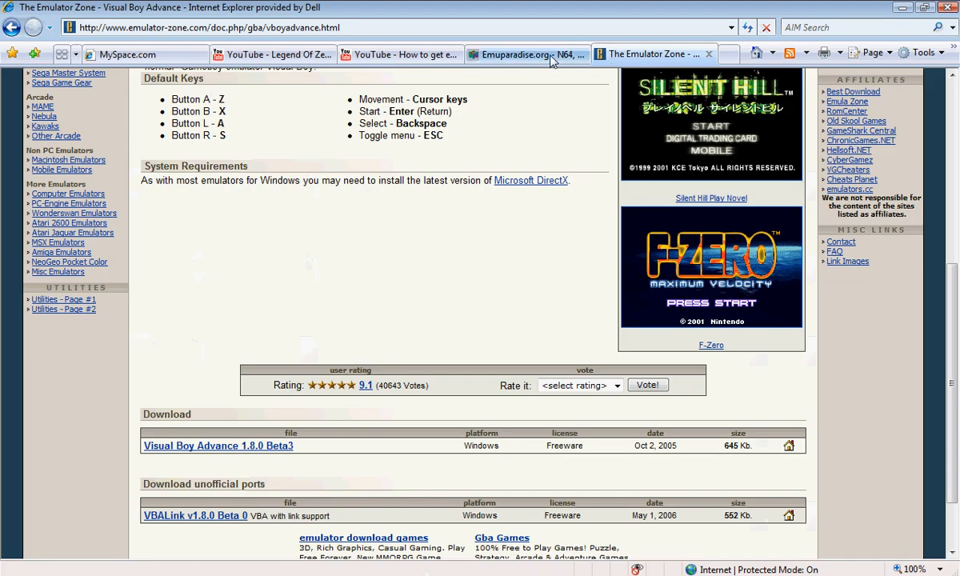
Switch to Emuparadise and enter its ROMs section
click(523, 54)
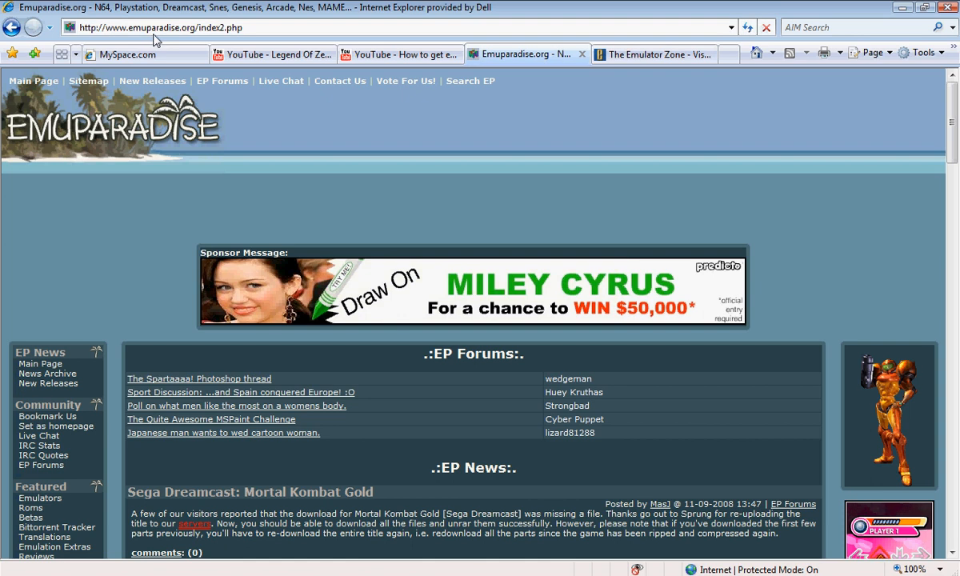
mouse_move(104, 312)
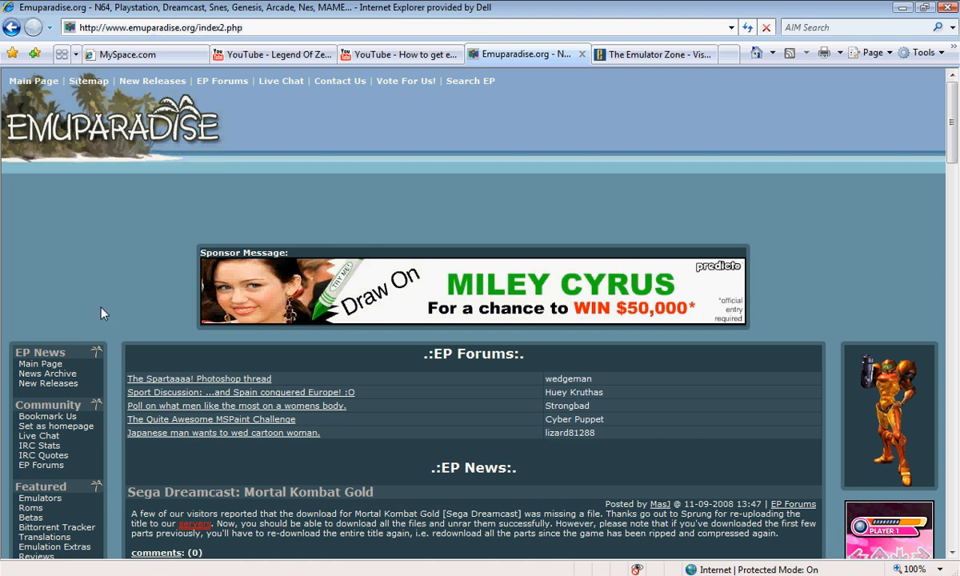
mouse_move(142, 326)
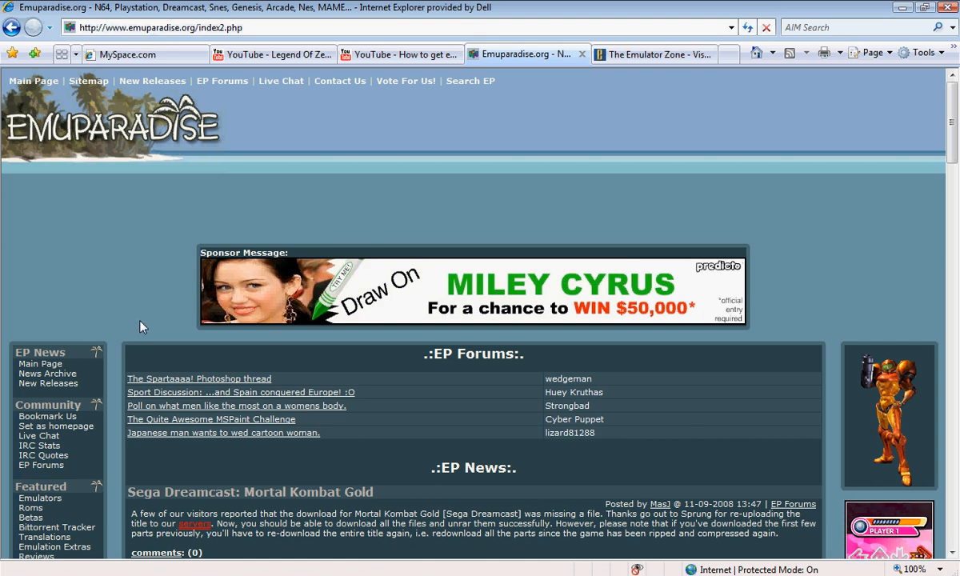
scroll(down, 3)
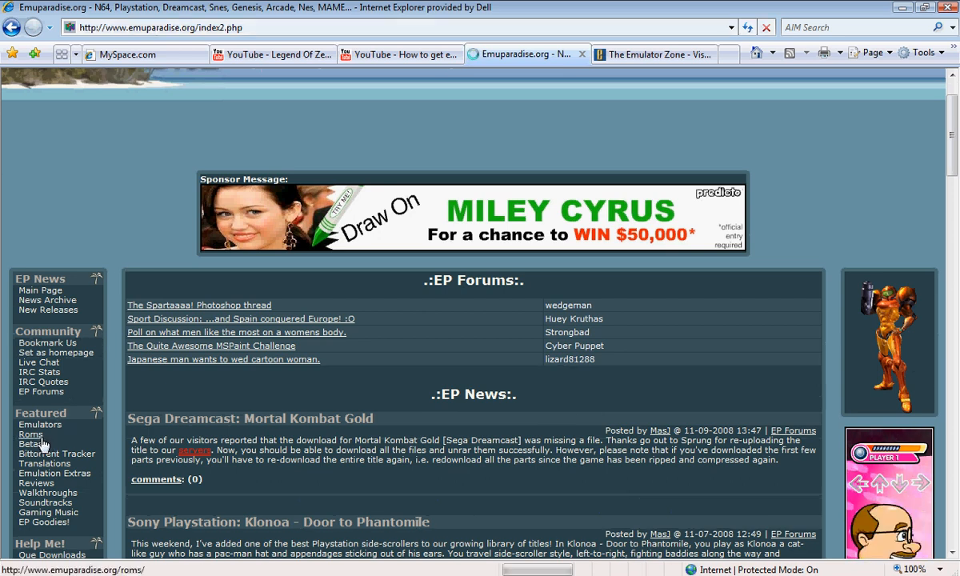
click(31, 433)
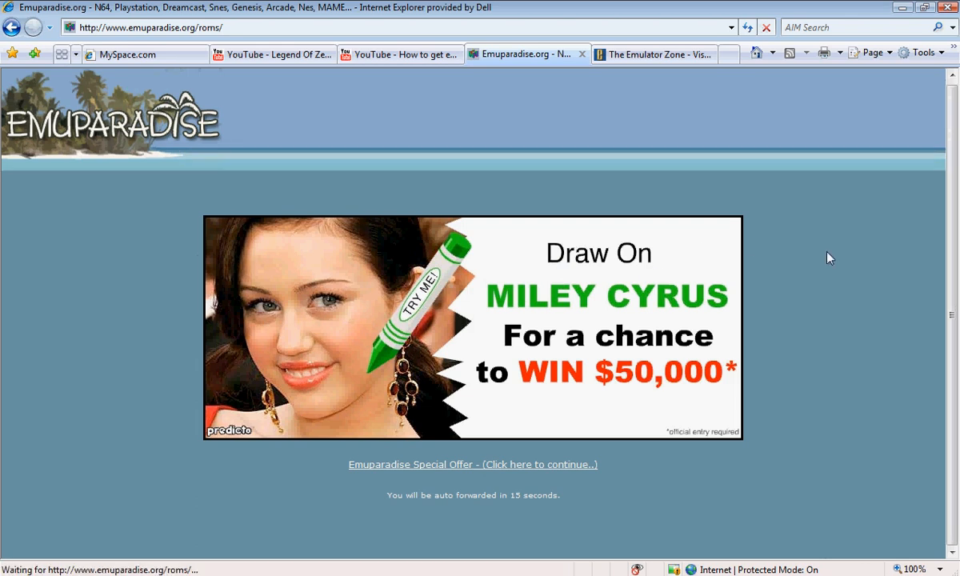
mouse_move(440, 312)
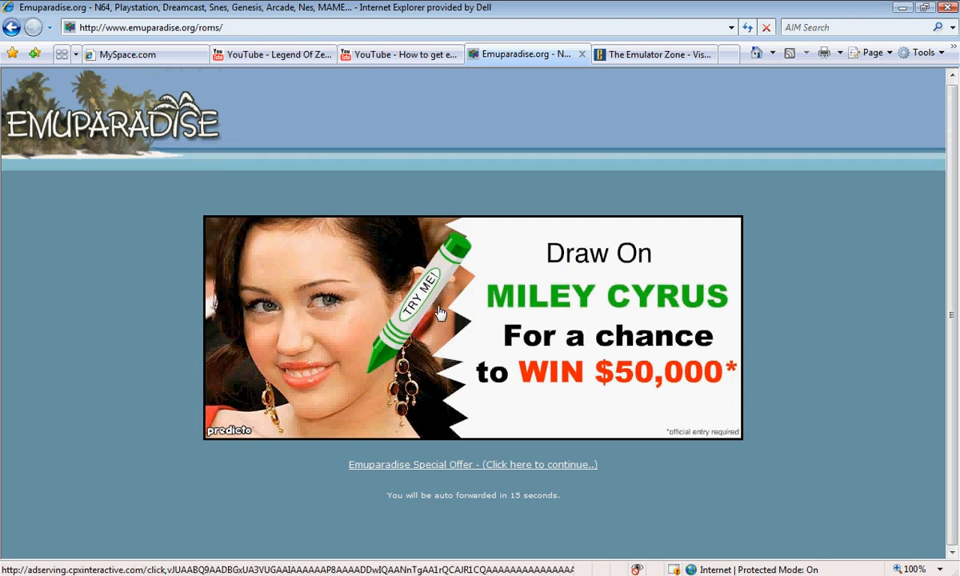
mouse_move(424, 310)
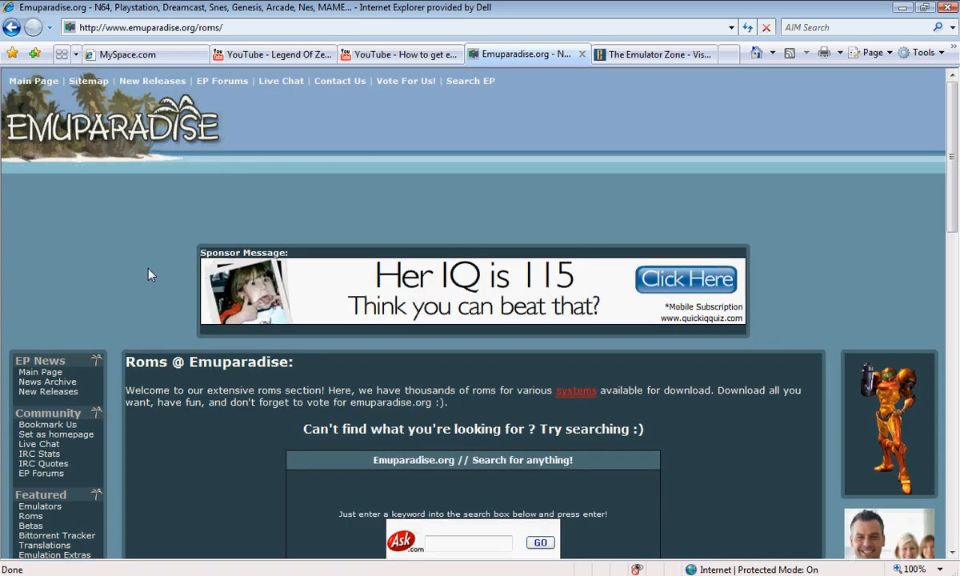
Scroll the systems list and choose the GameBoy Advance (All releases) section
scroll(down, 3)
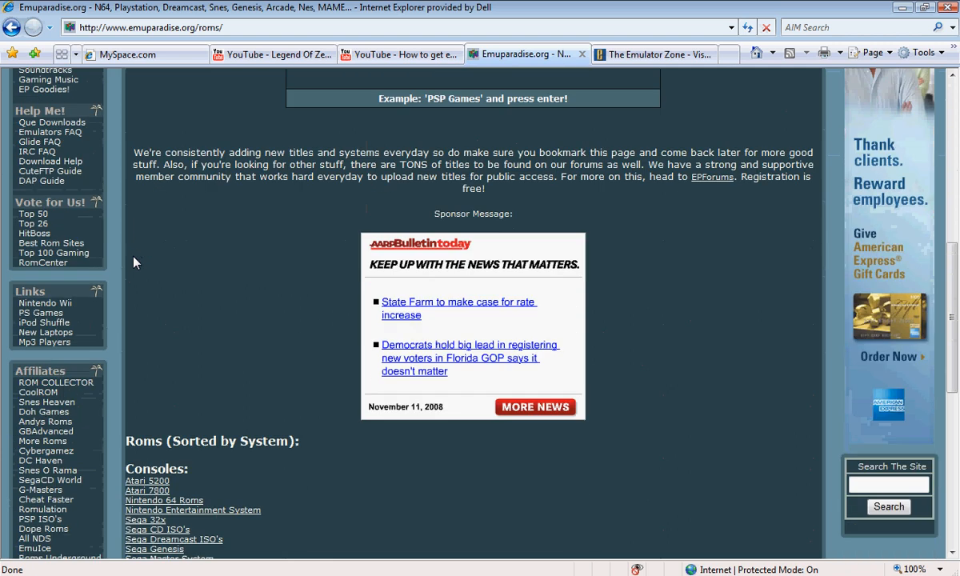
scroll(down, 3)
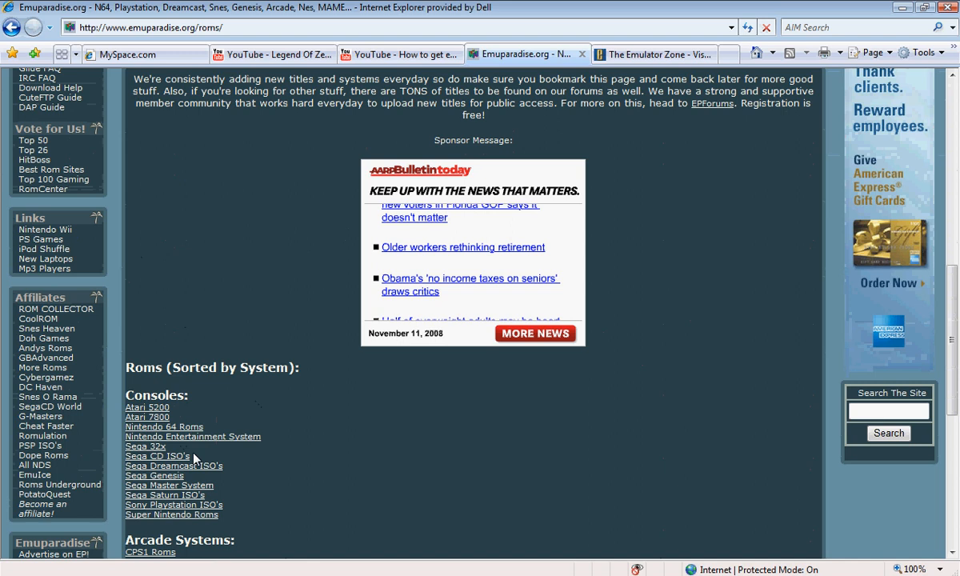
scroll(down, 3)
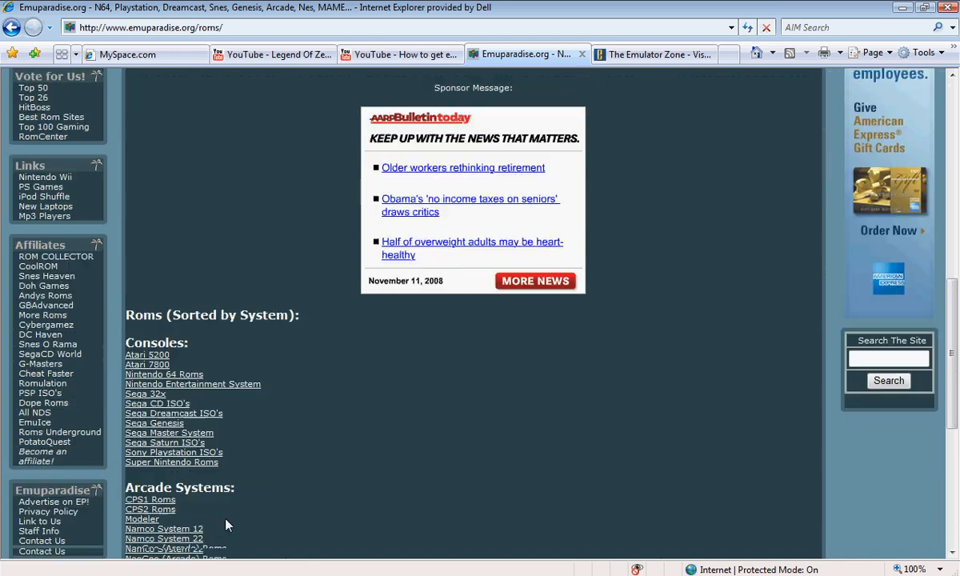
scroll(down, 3)
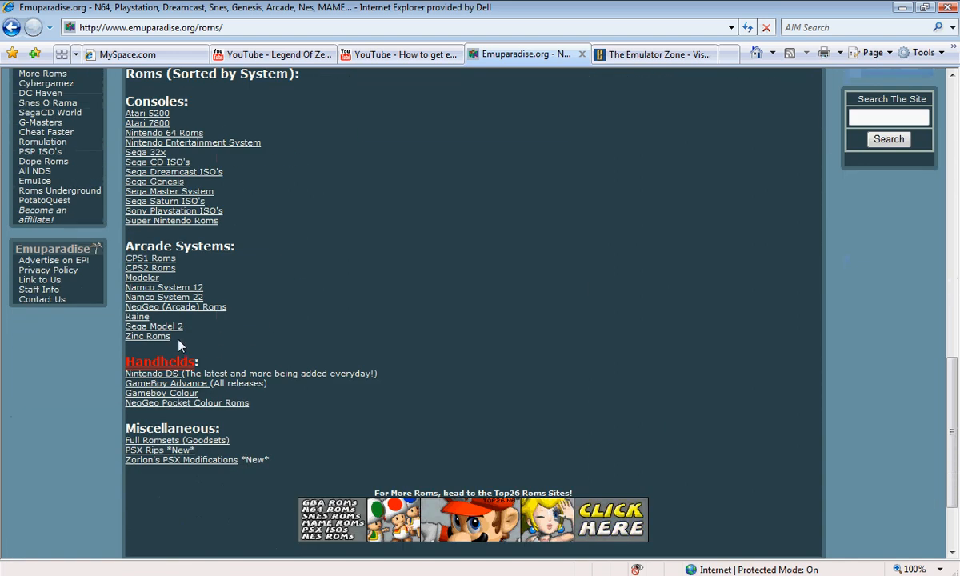
mouse_move(160, 393)
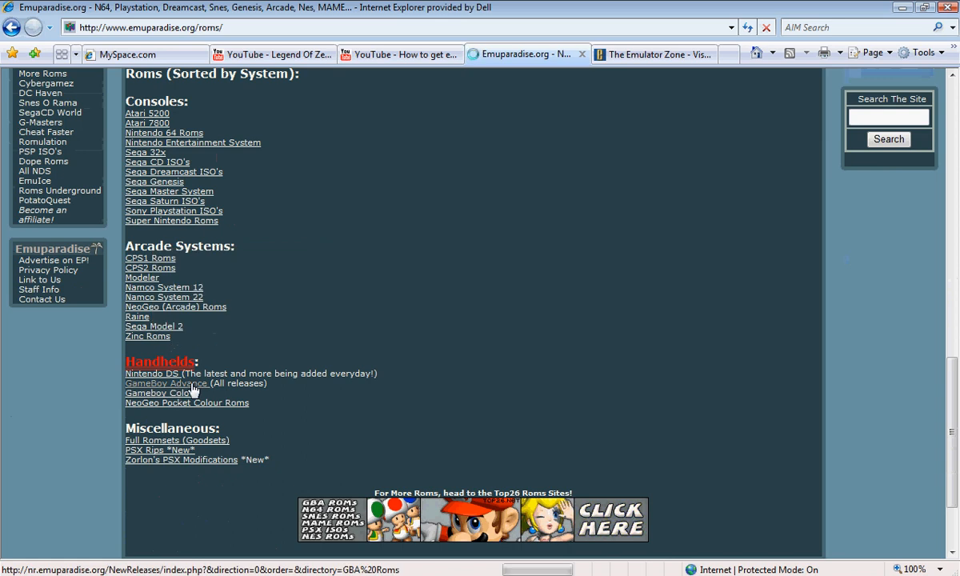
click(165, 384)
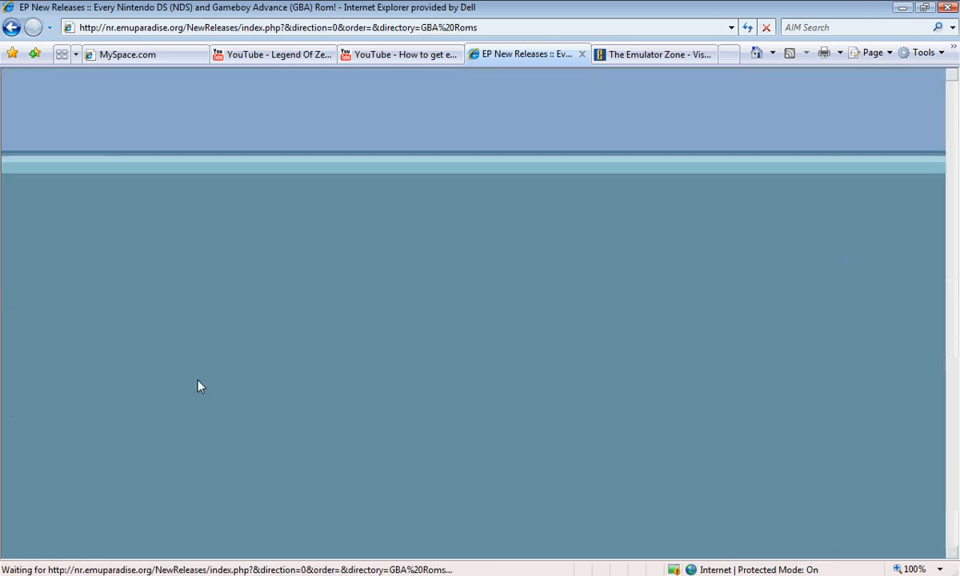
mouse_move(291, 317)
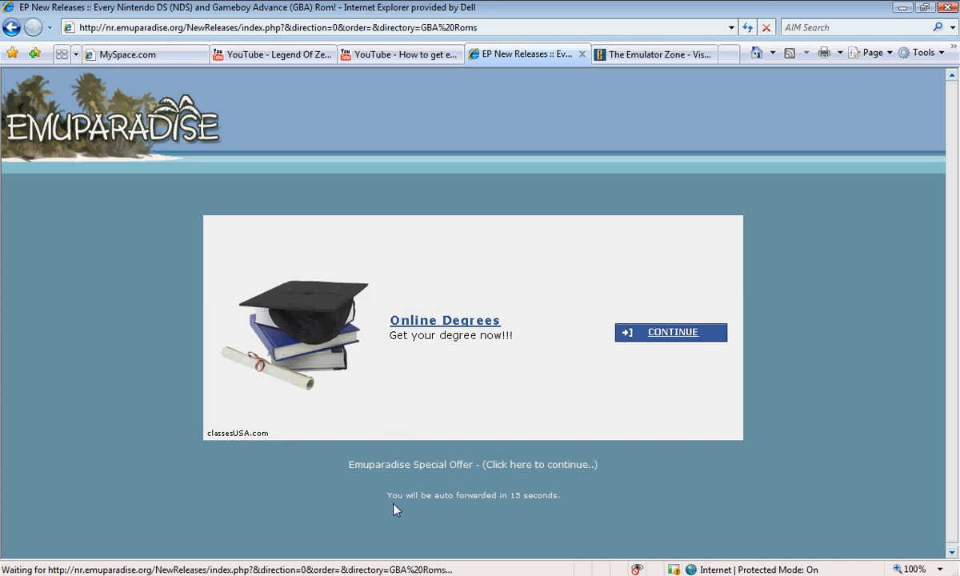
mouse_move(447, 429)
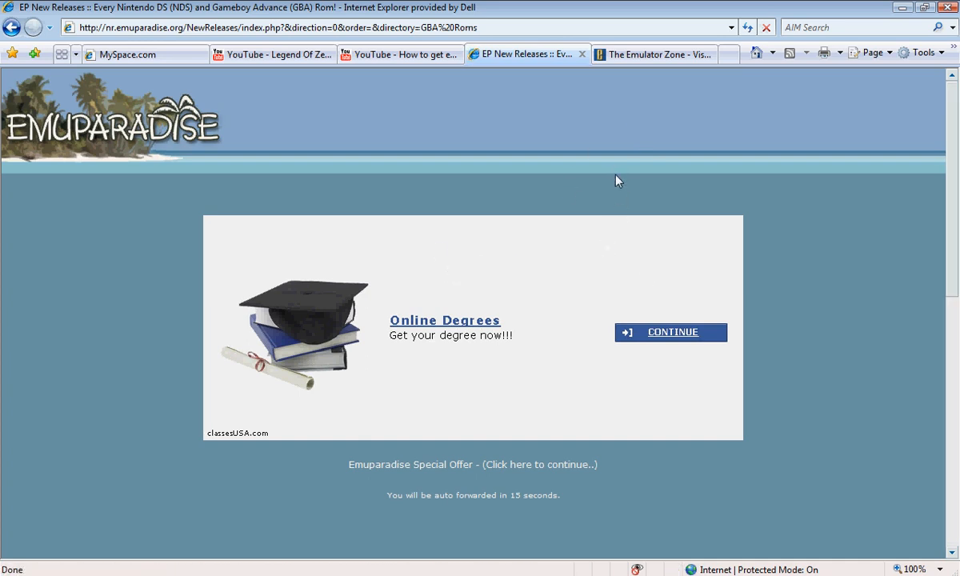
mouse_move(611, 159)
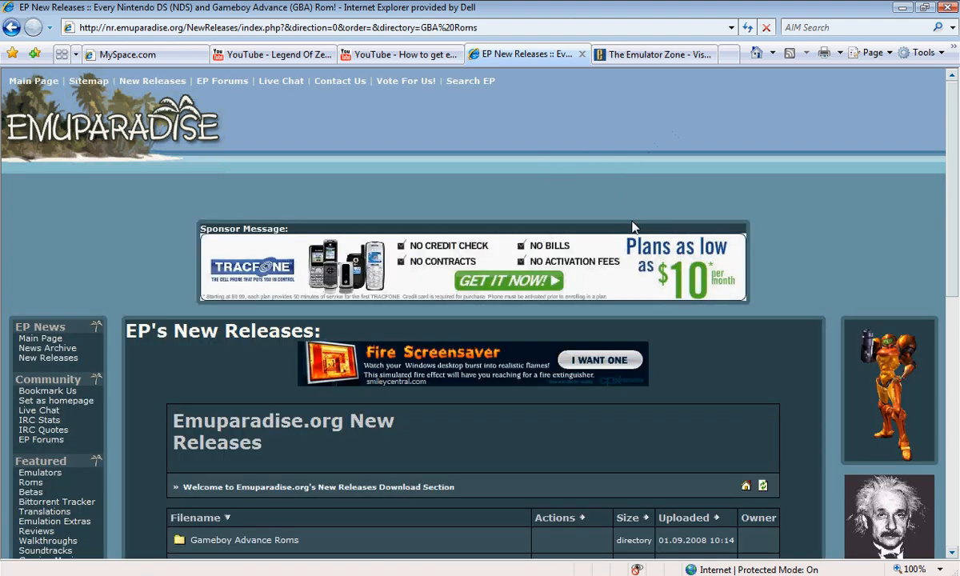
From the New Releases listing, enter the Gameboy Advance Roms folder
scroll(down, 3)
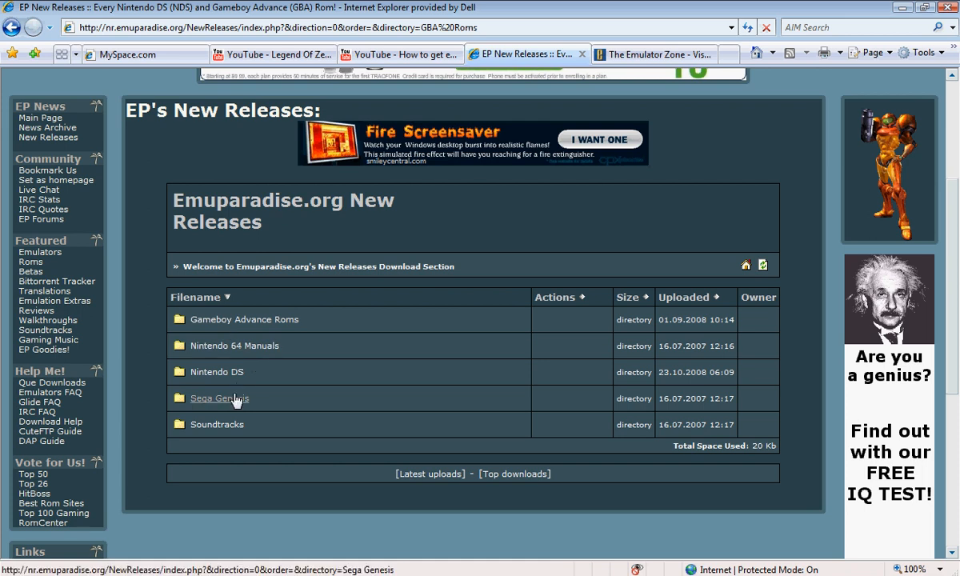
mouse_move(234, 345)
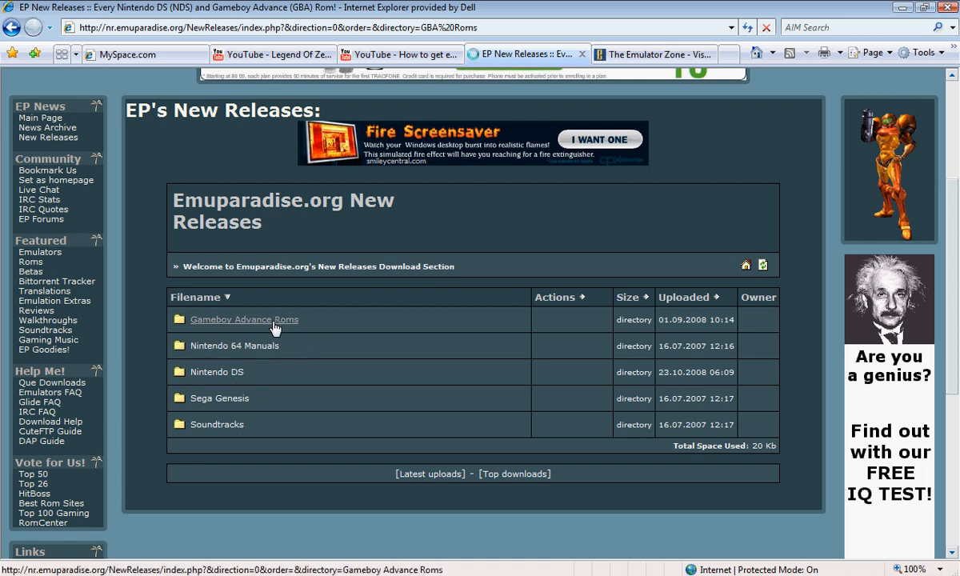
click(243, 320)
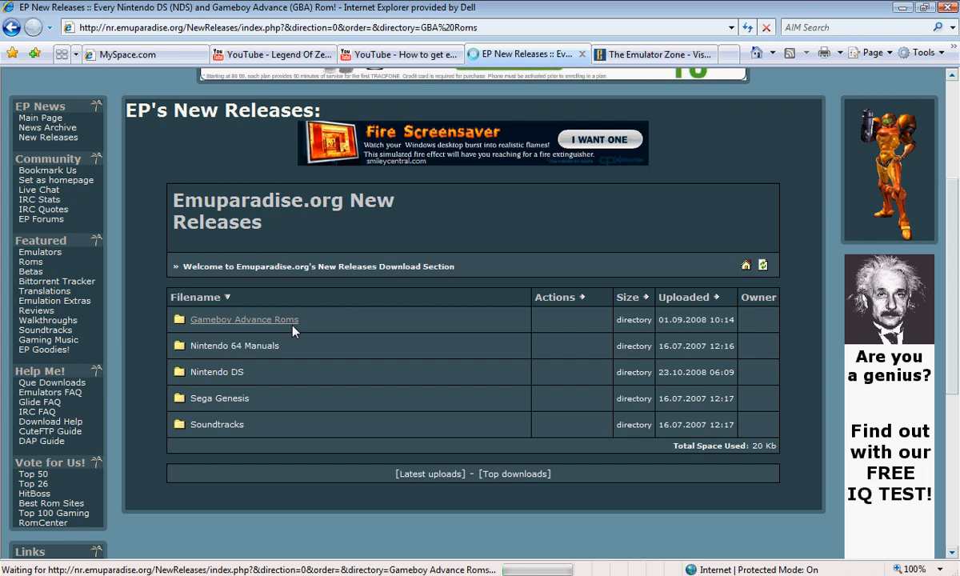
Scroll to the bottom of the GBA folder and view 'GBA Roms List (Alphabetical).txt'
click(244, 320)
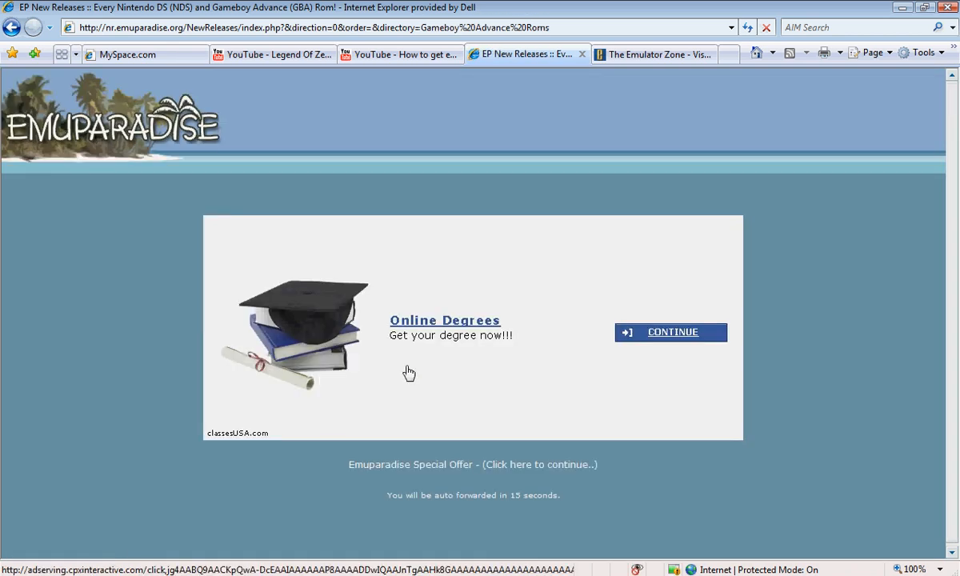
mouse_move(391, 392)
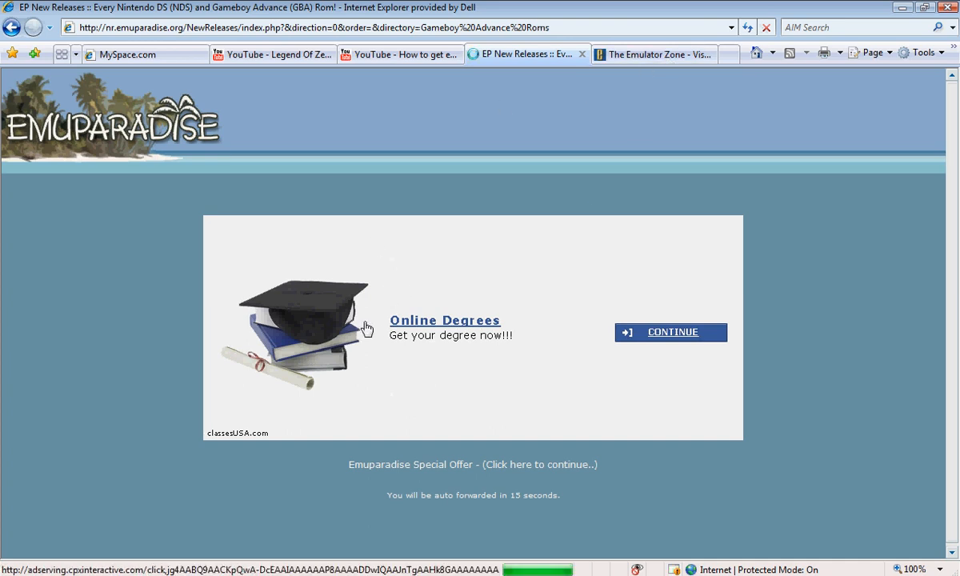
mouse_move(497, 444)
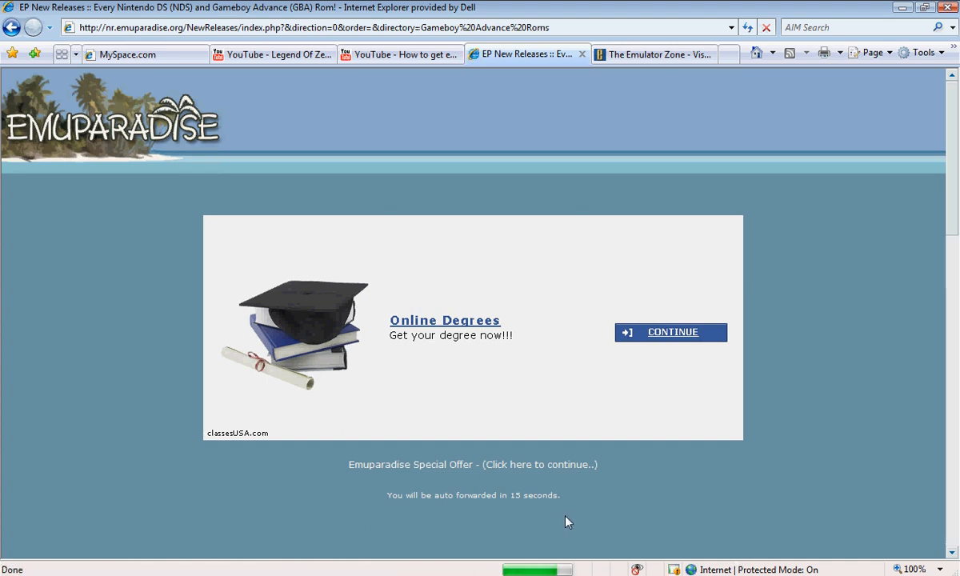
mouse_move(560, 518)
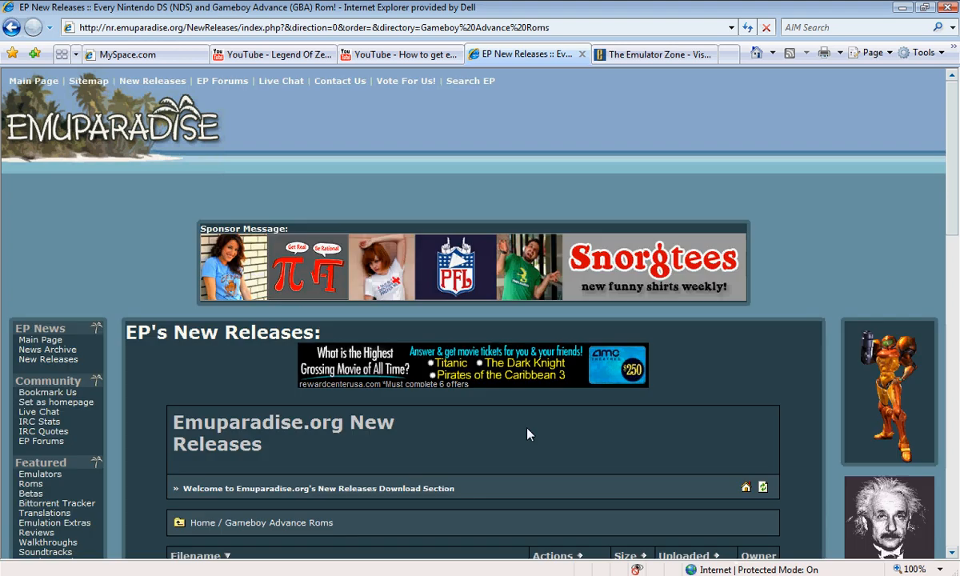
scroll(down, 3)
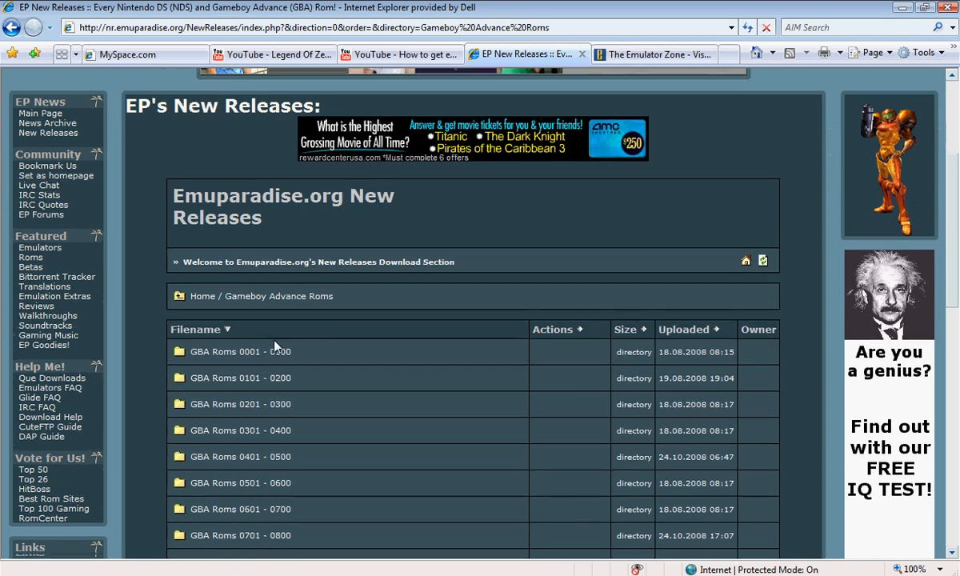
scroll(down, 3)
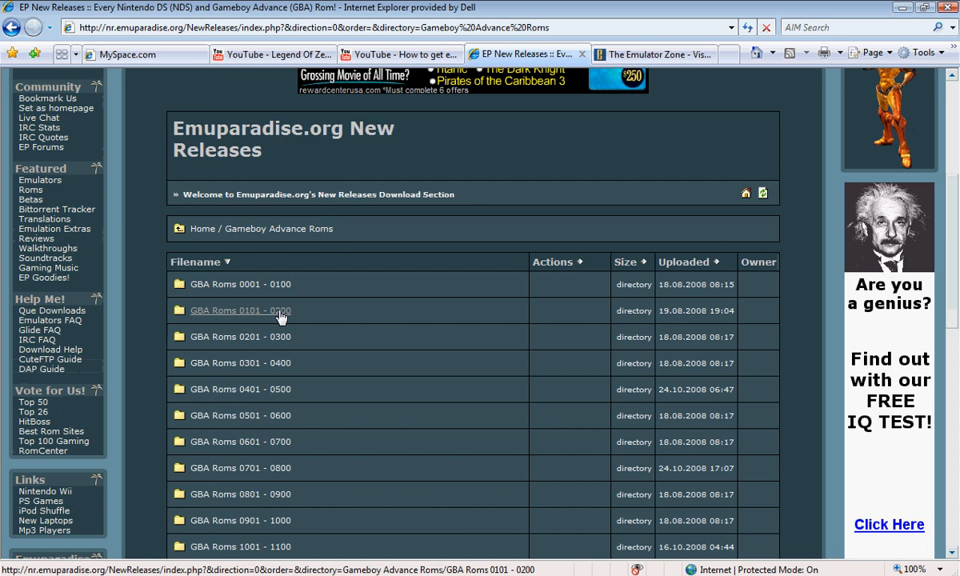
scroll(down, 3)
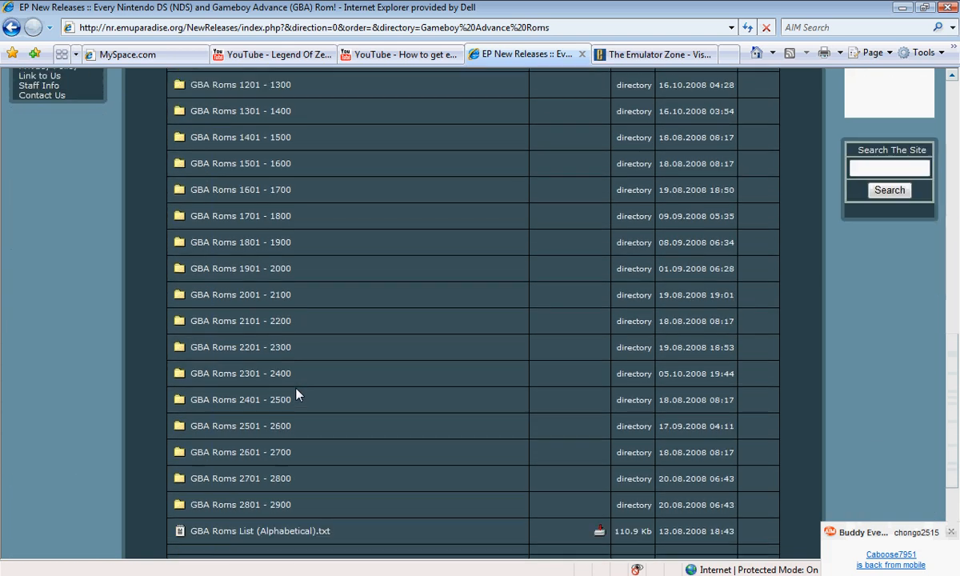
scroll(down, 3)
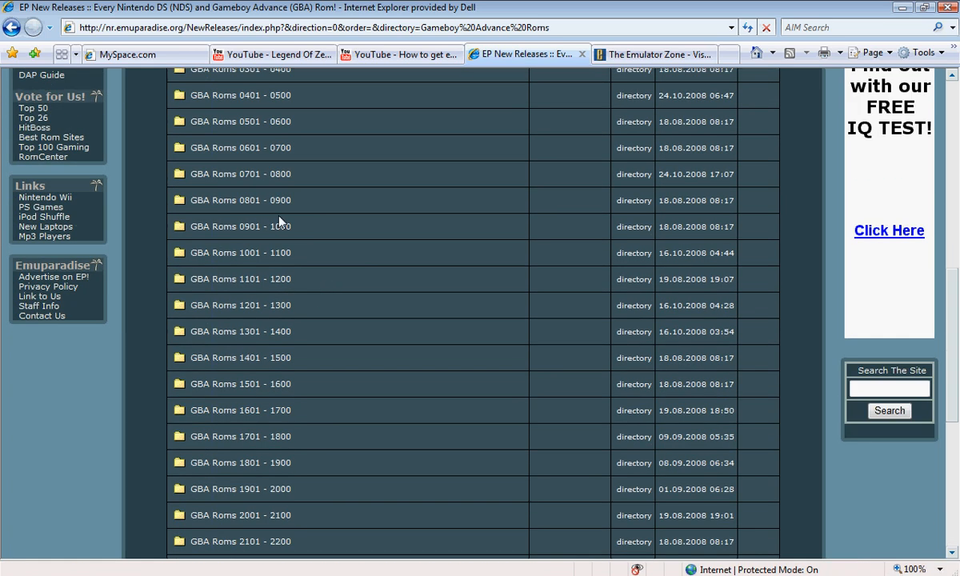
scroll(down, 3)
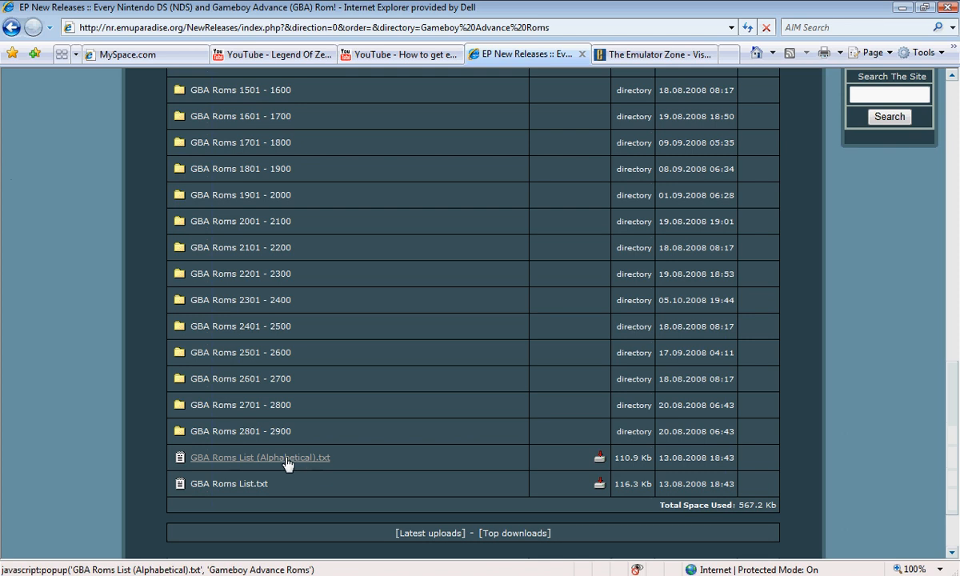
click(259, 458)
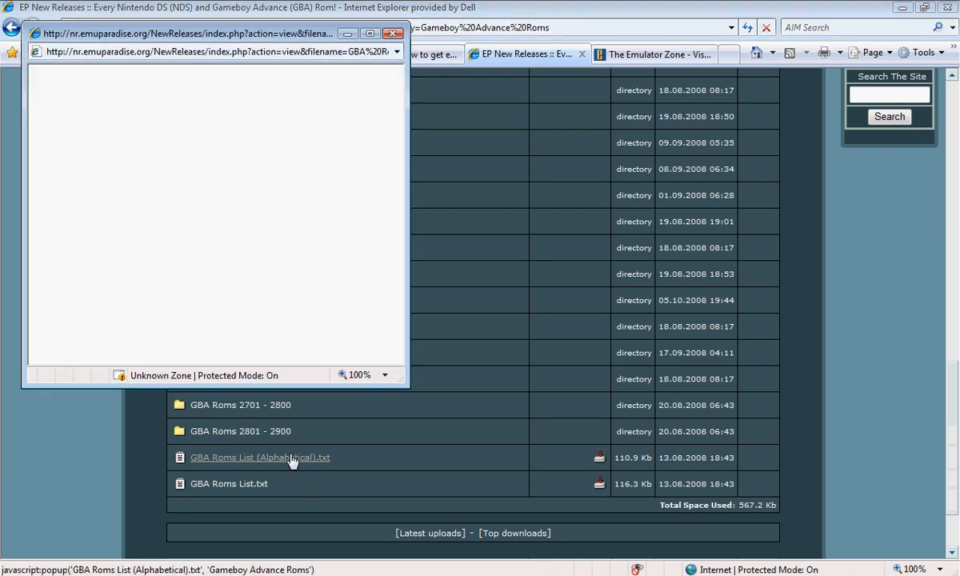
Browse the alphabetical list to Fire Emblem (U), note its number 1235, and close the viewer
click(259, 458)
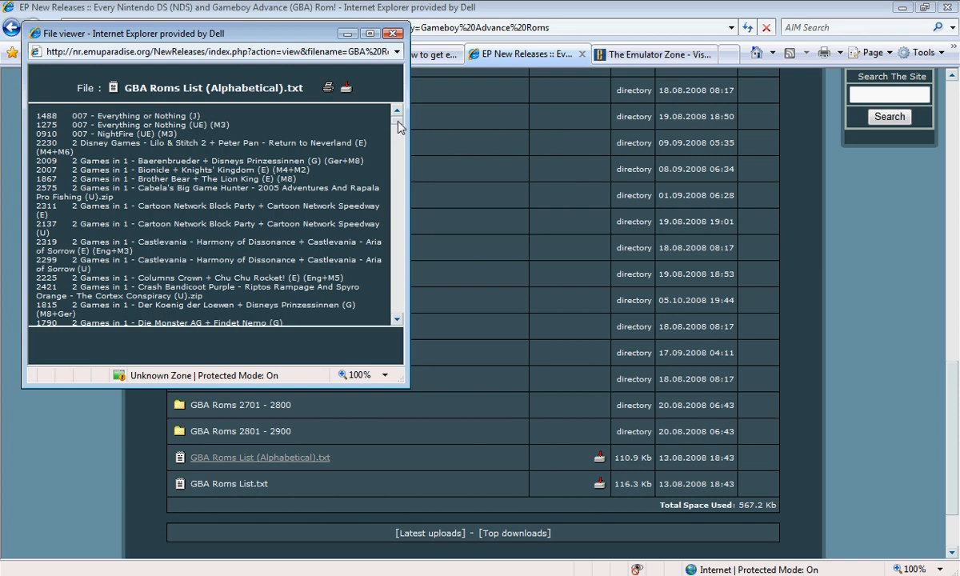
scroll(down, 3)
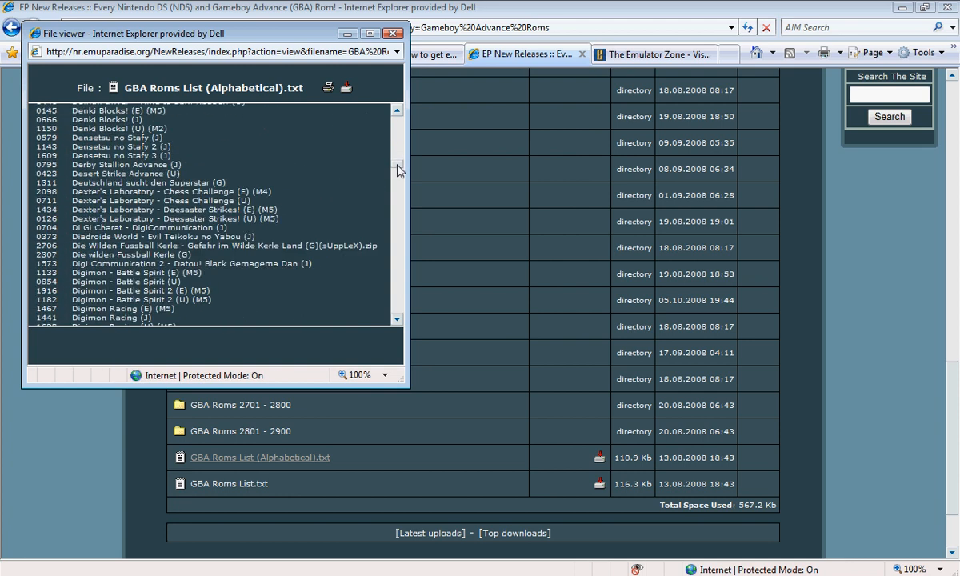
scroll(down, 3)
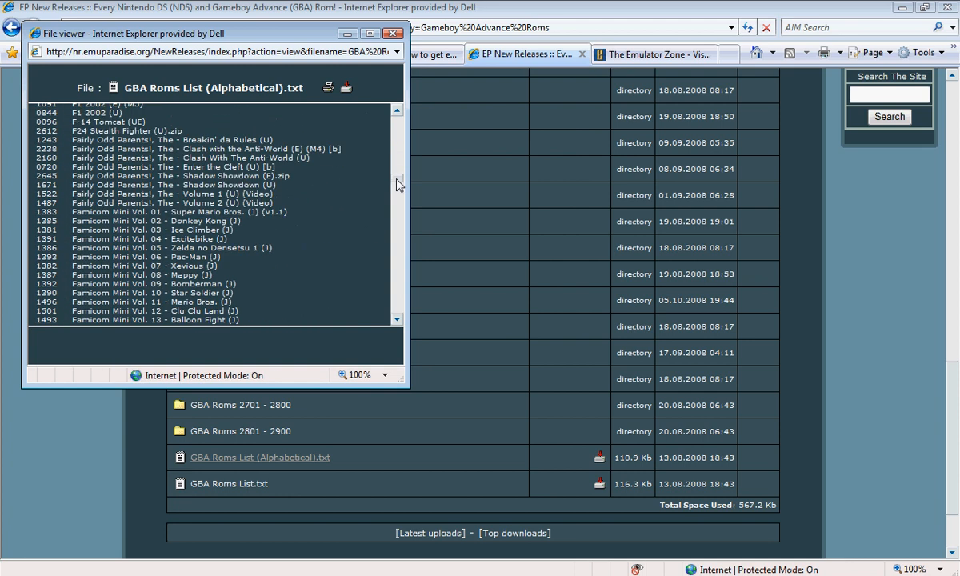
scroll(down, 3)
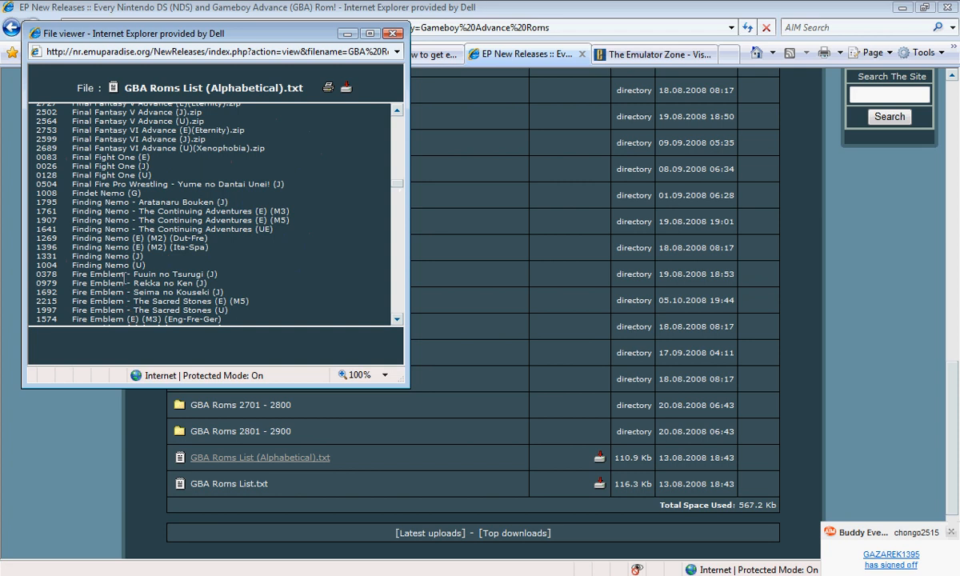
mouse_move(355, 248)
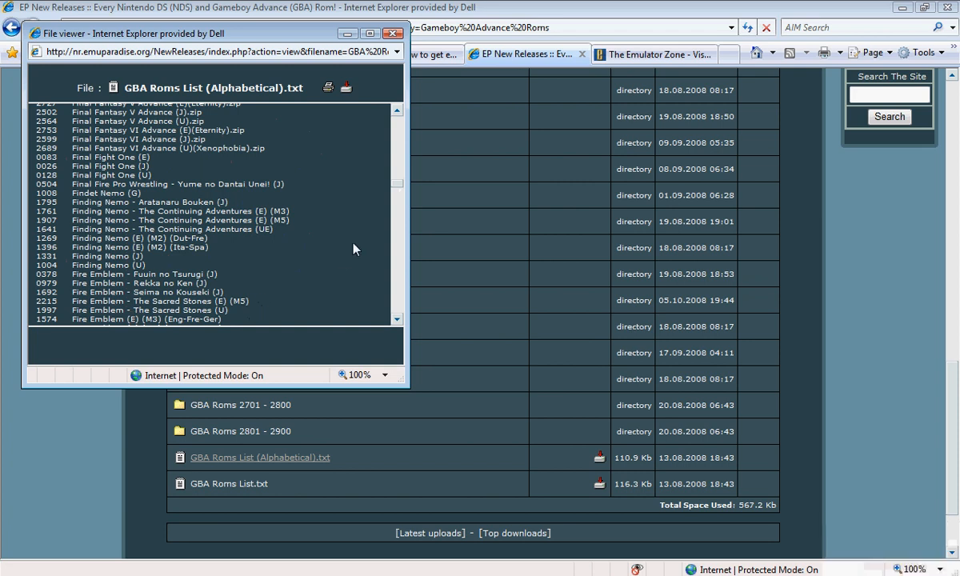
scroll(down, 3)
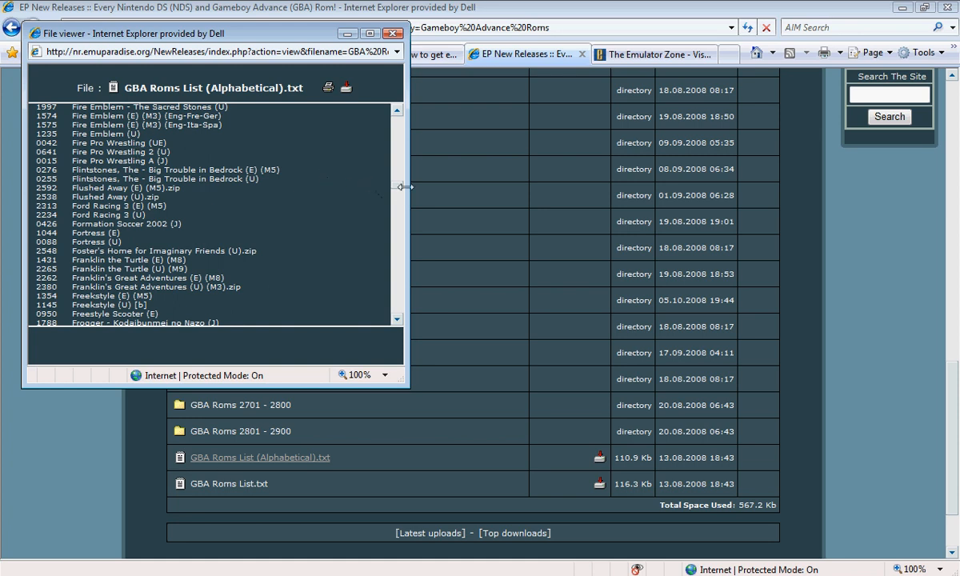
scroll(down, 3)
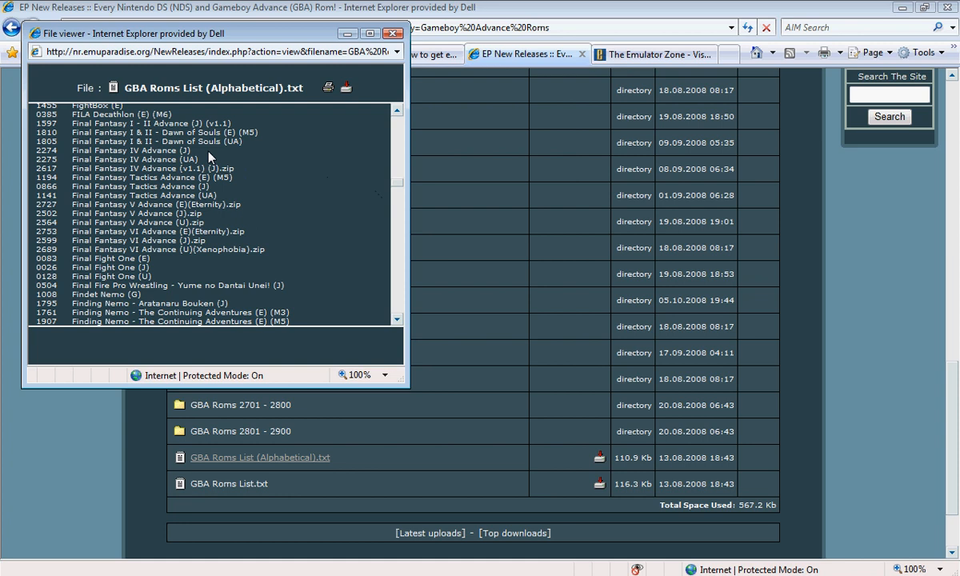
mouse_move(208, 159)
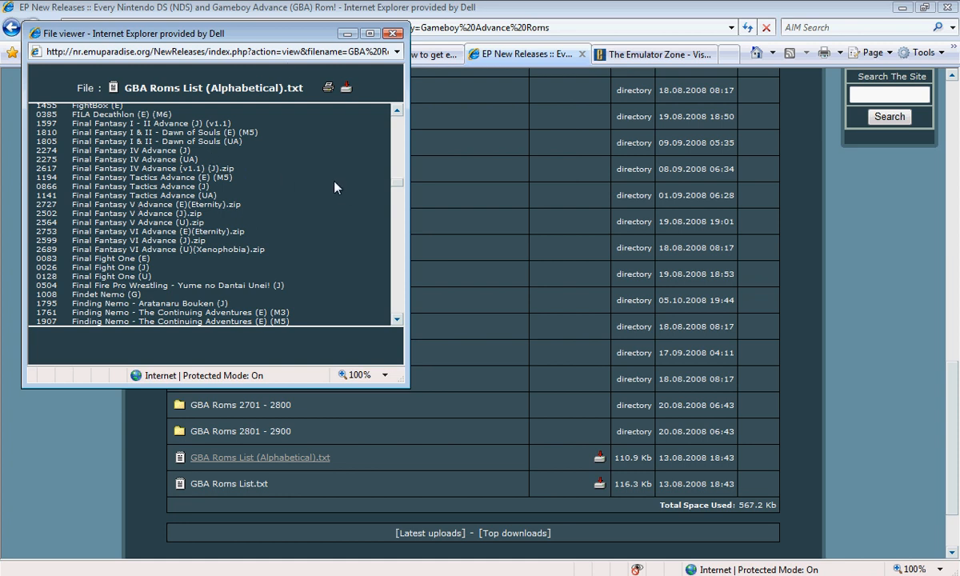
mouse_move(397, 189)
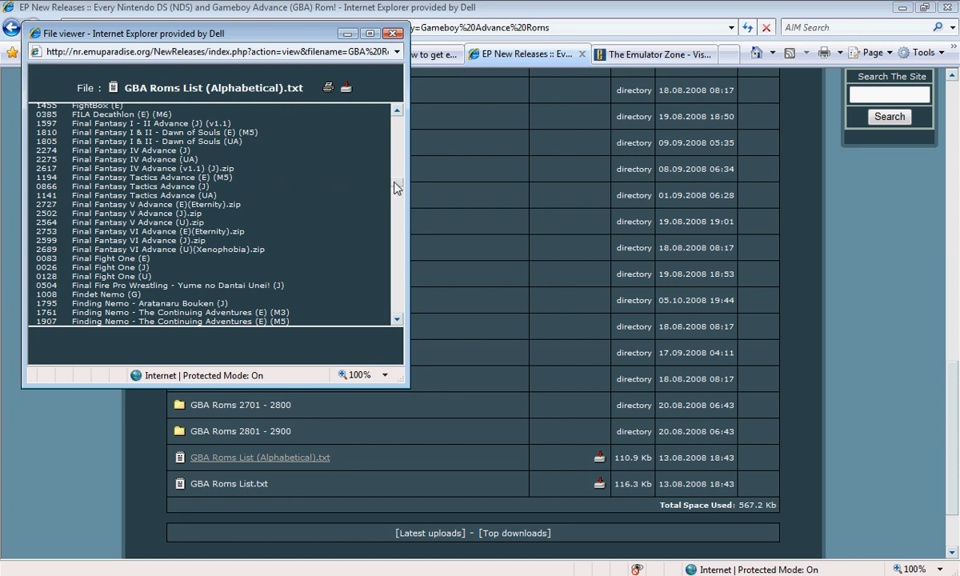
scroll(down, 3)
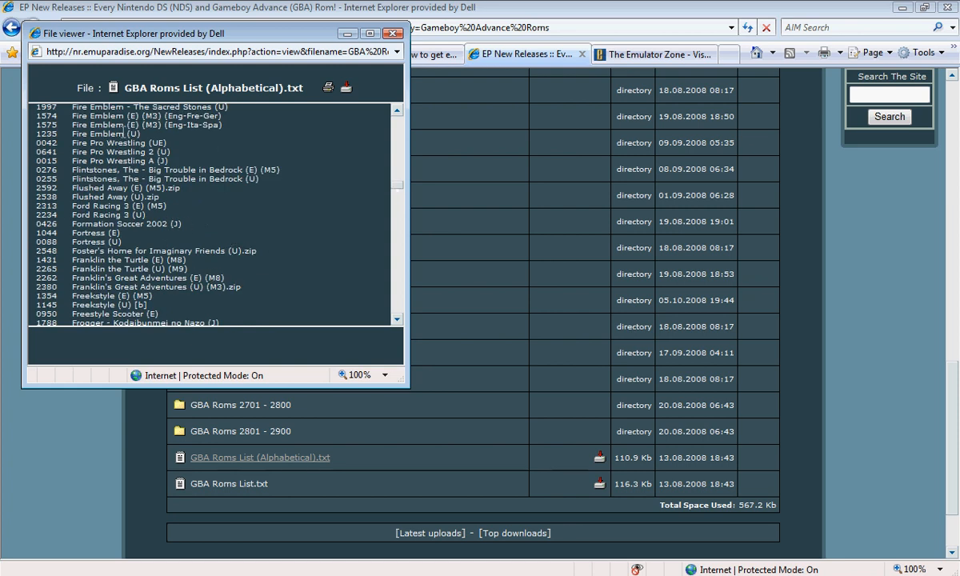
click(104, 134)
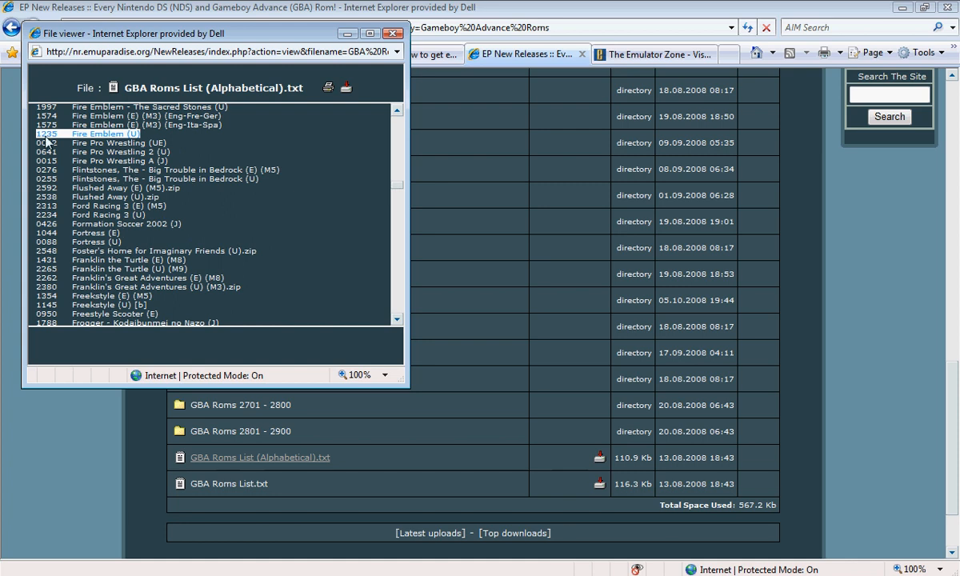
click(394, 32)
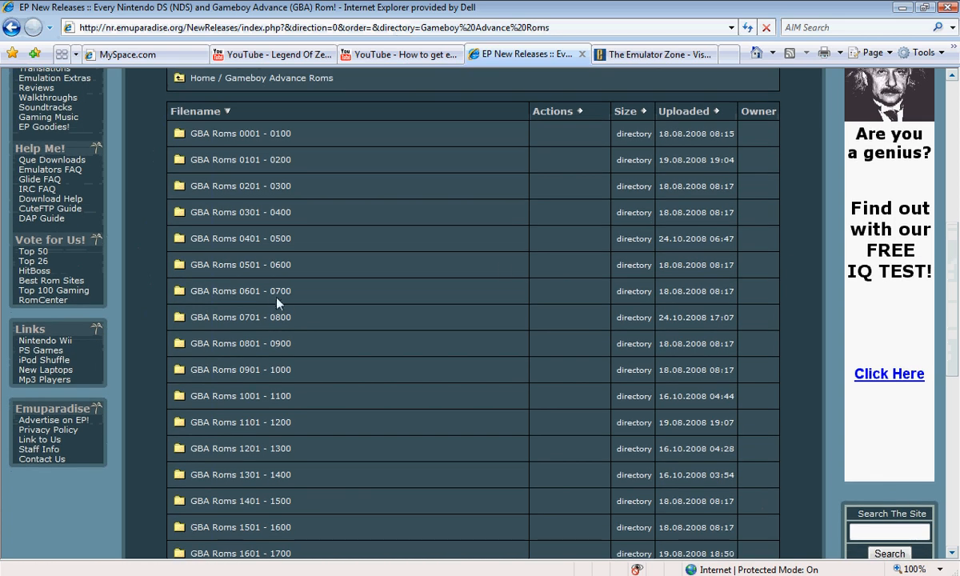
mouse_move(240, 447)
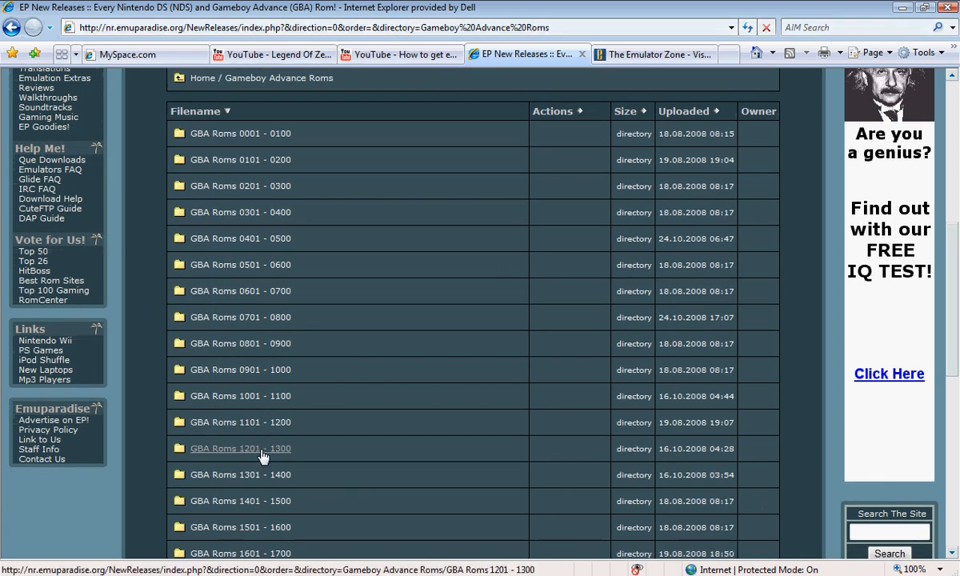
Enter the GBA Roms 1201 - 1300 folder covering number 1235
click(264, 448)
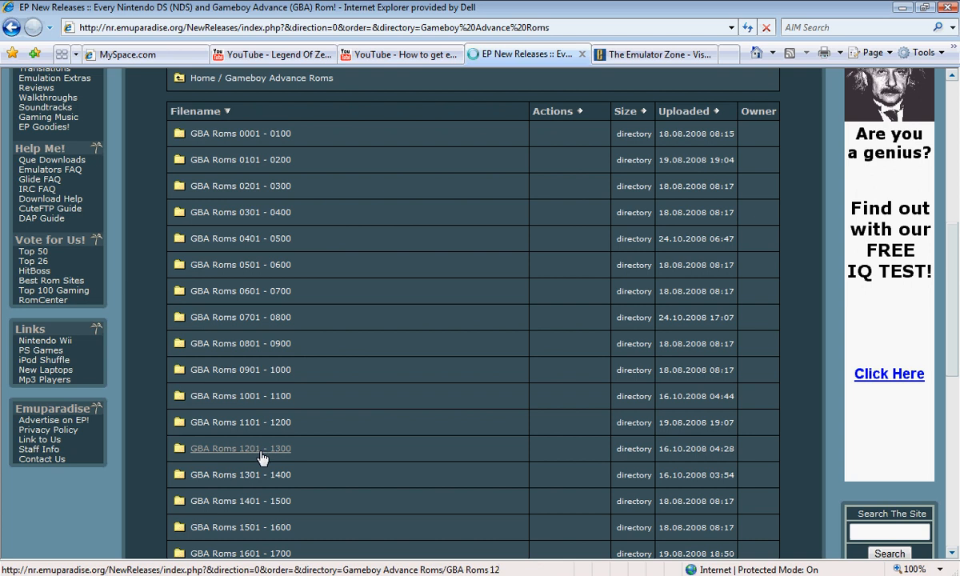
click(240, 448)
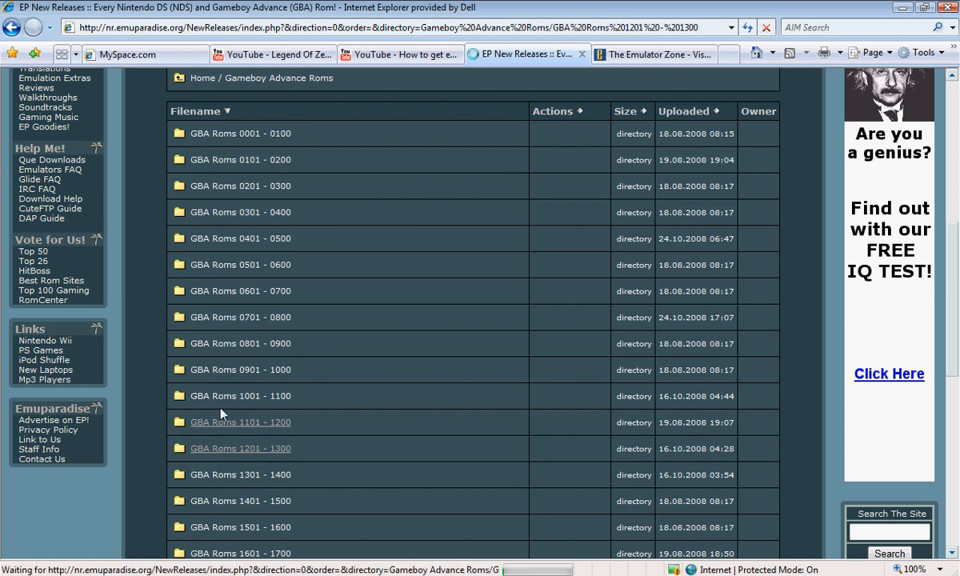
mouse_move(336, 249)
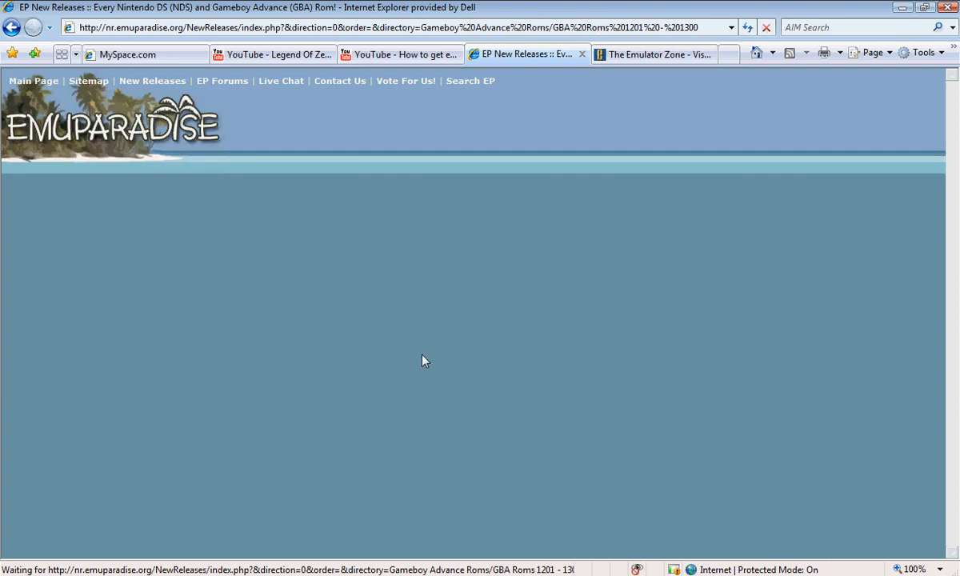
mouse_move(438, 336)
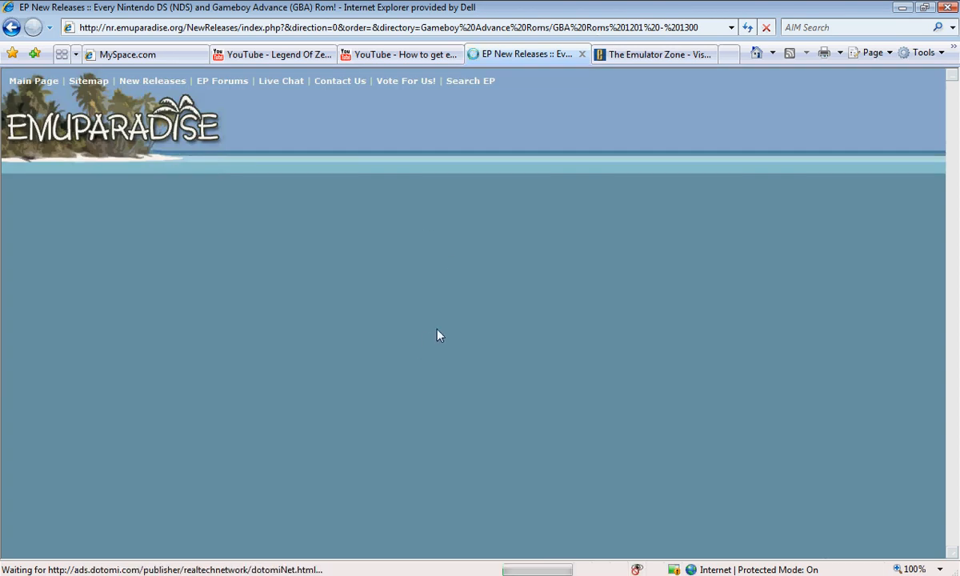
mouse_move(345, 255)
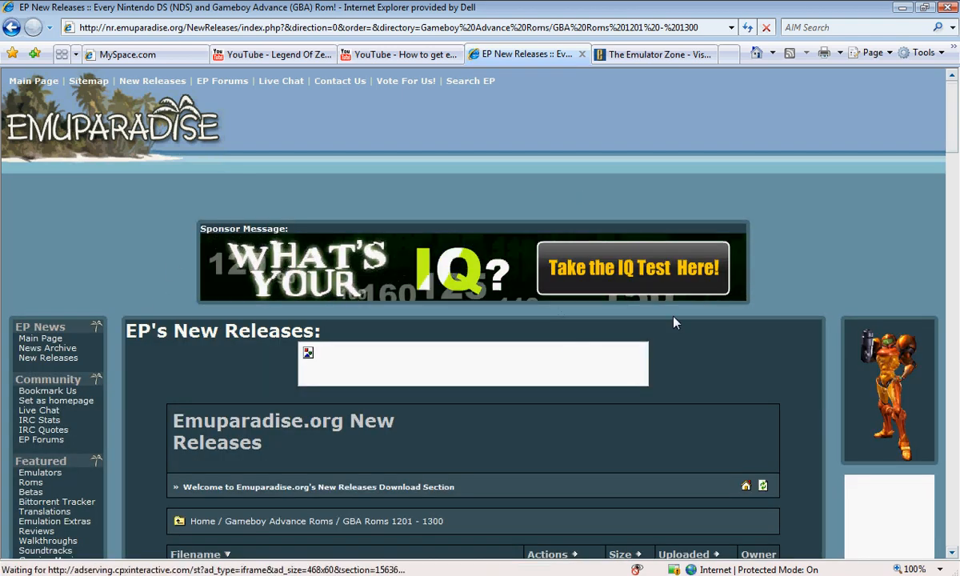
Scroll to 1235 - Fire Emblem (U).zip and go to its download page
scroll(down, 3)
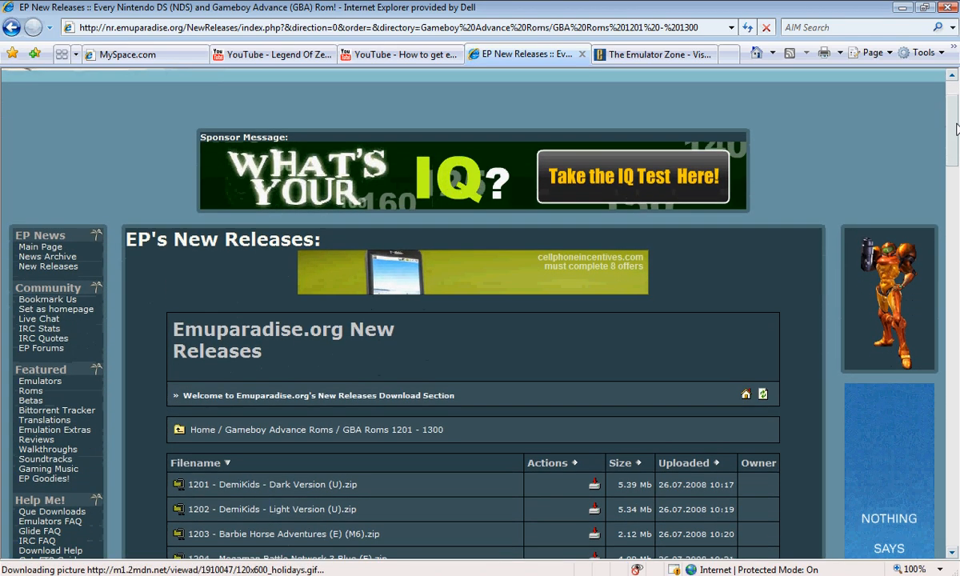
scroll(down, 3)
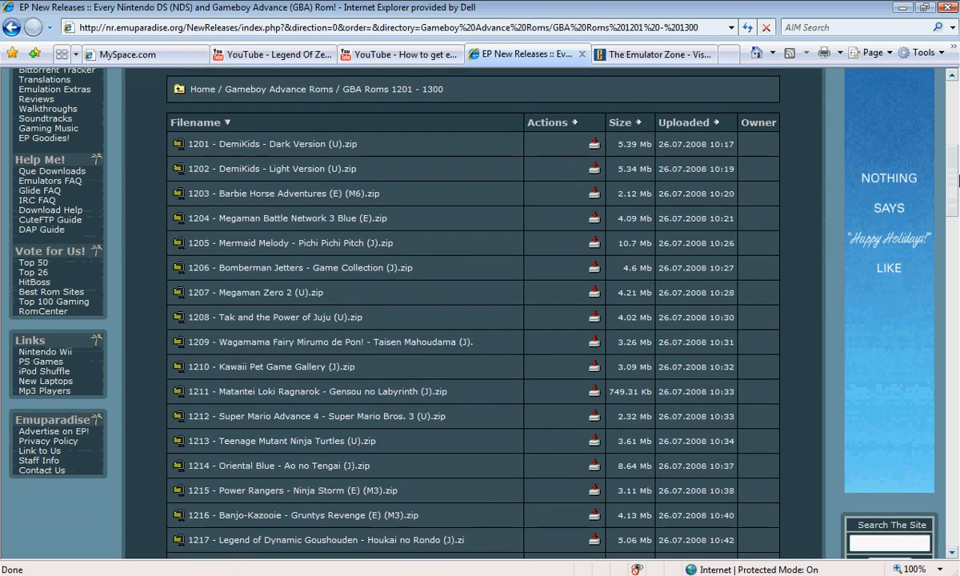
scroll(down, 3)
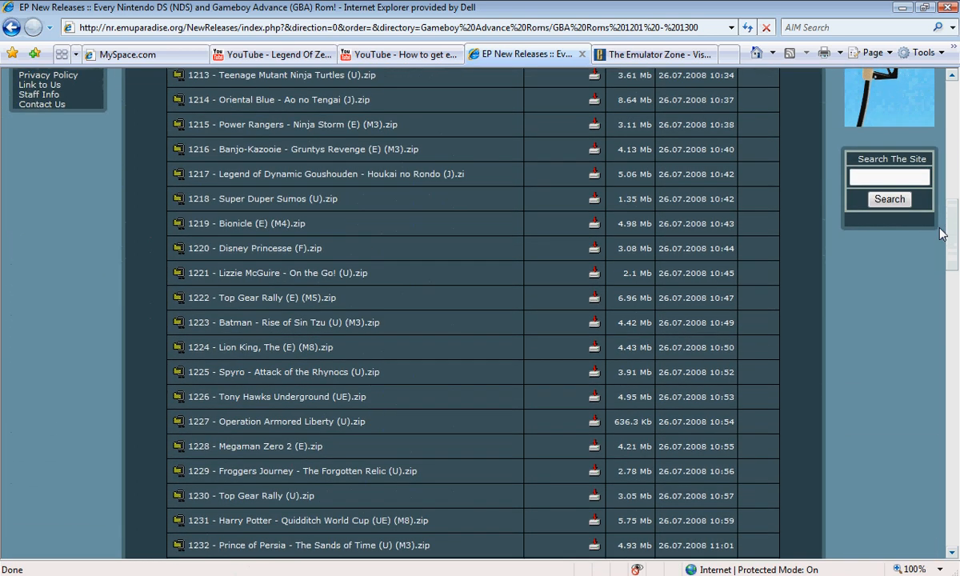
scroll(down, 3)
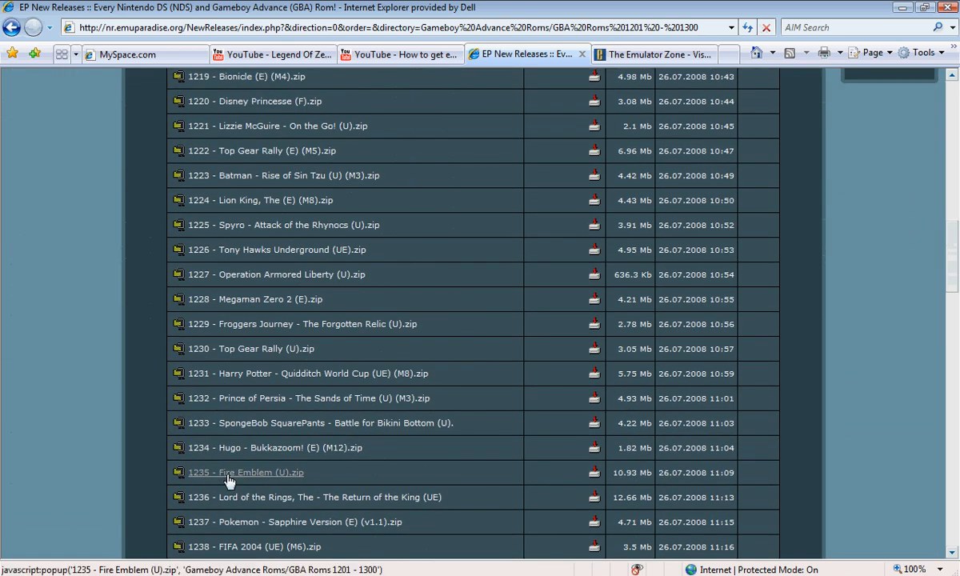
mouse_move(560, 503)
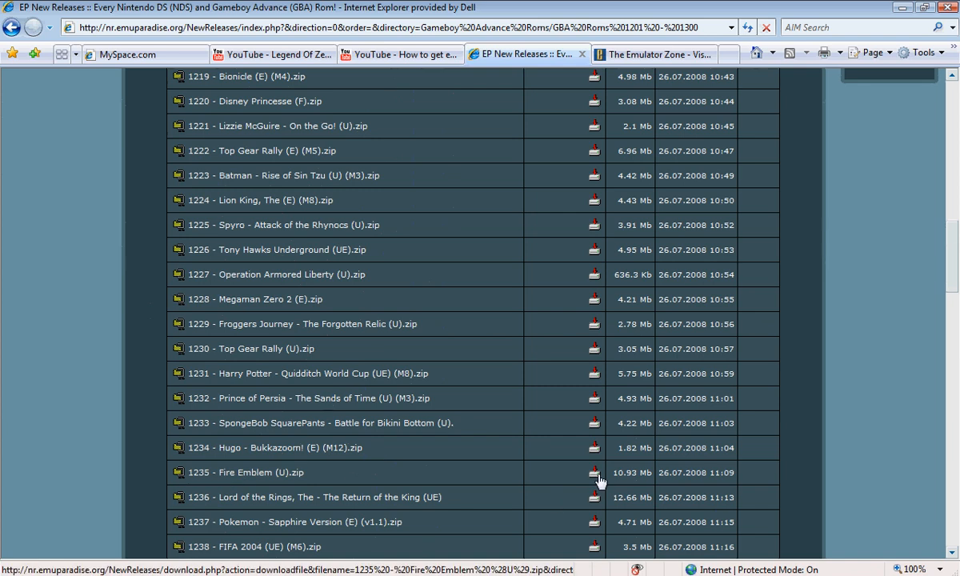
click(594, 472)
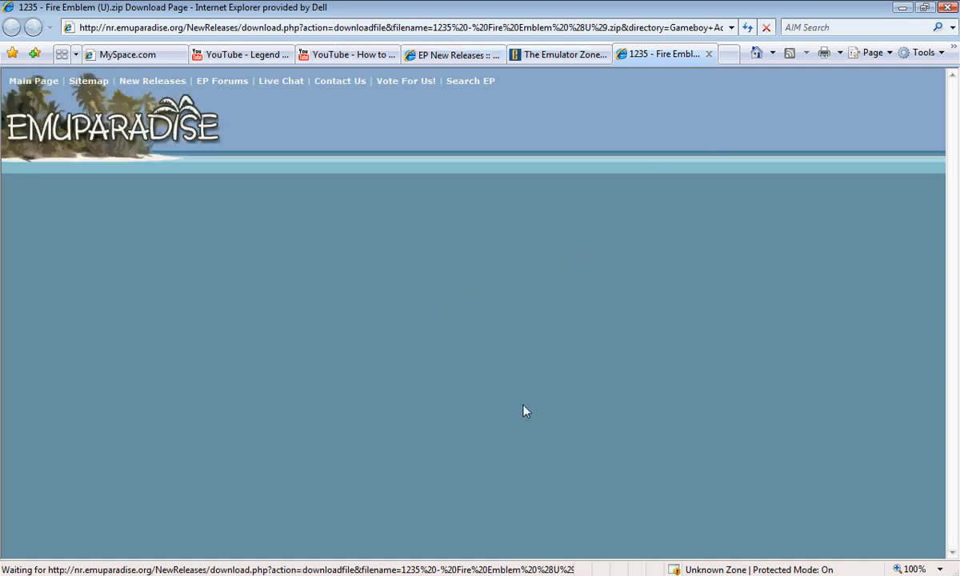
mouse_move(643, 323)
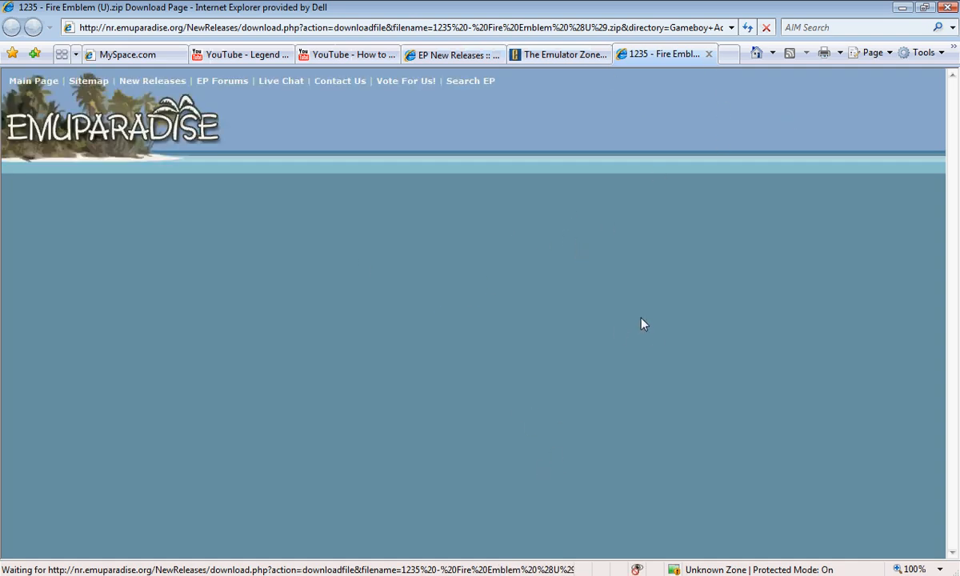
mouse_move(636, 324)
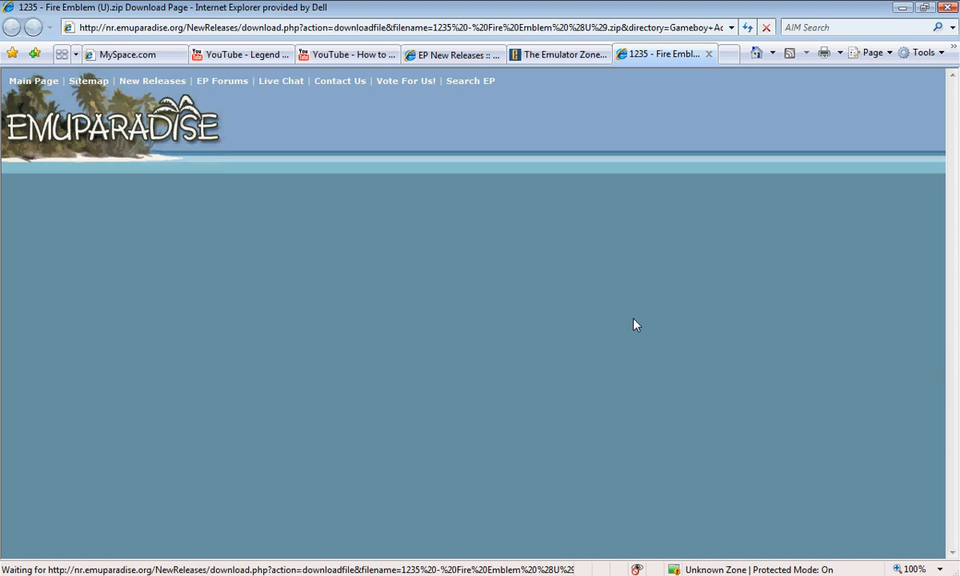
mouse_move(848, 282)
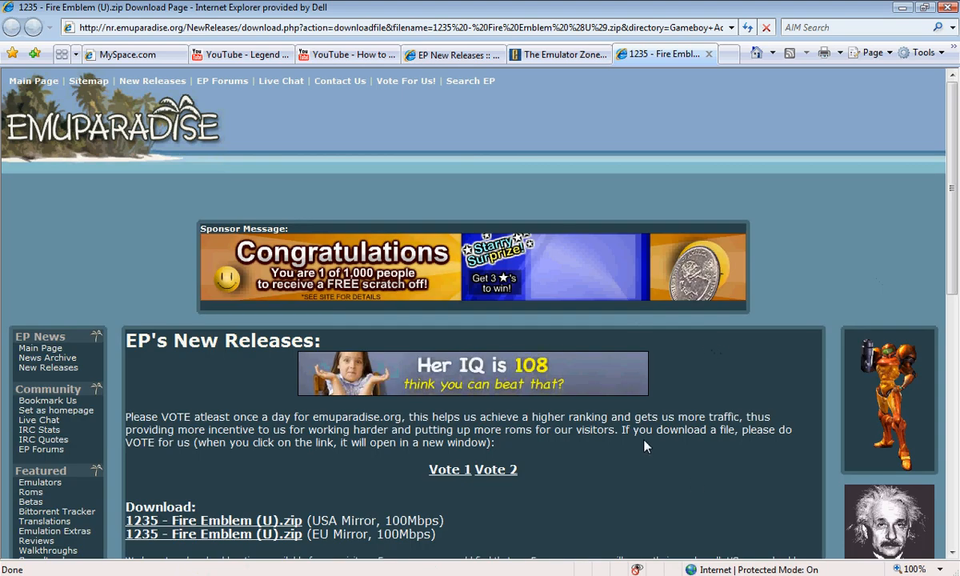
Scroll the Fire Emblem (U) download page to its USA and EU mirror links
scroll(down, 3)
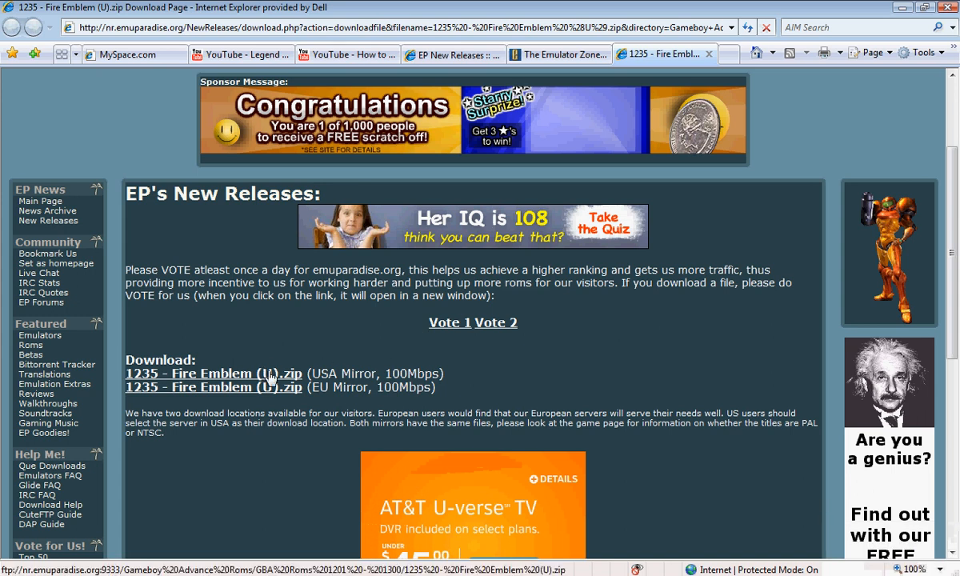
scroll(down, 3)
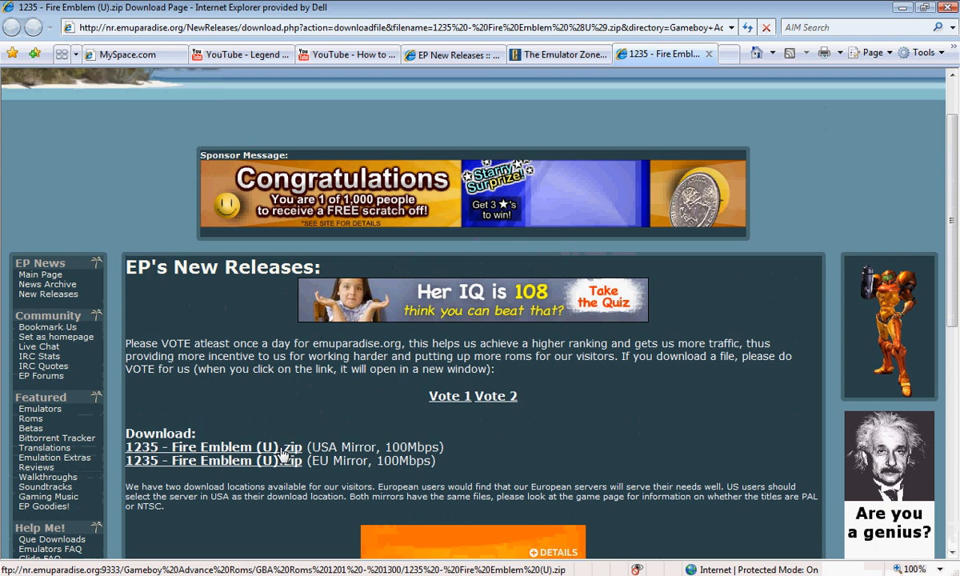
mouse_move(325, 419)
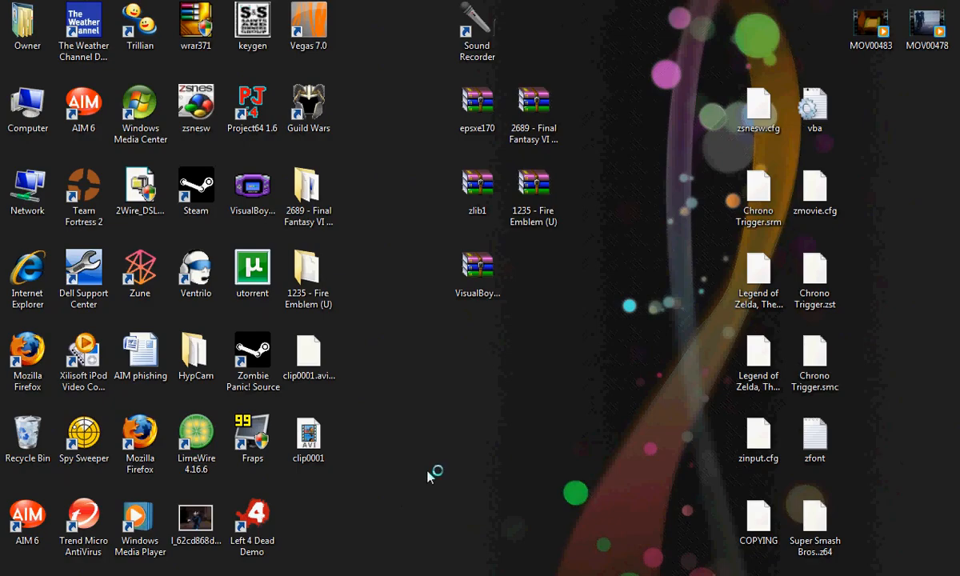
click(476, 272)
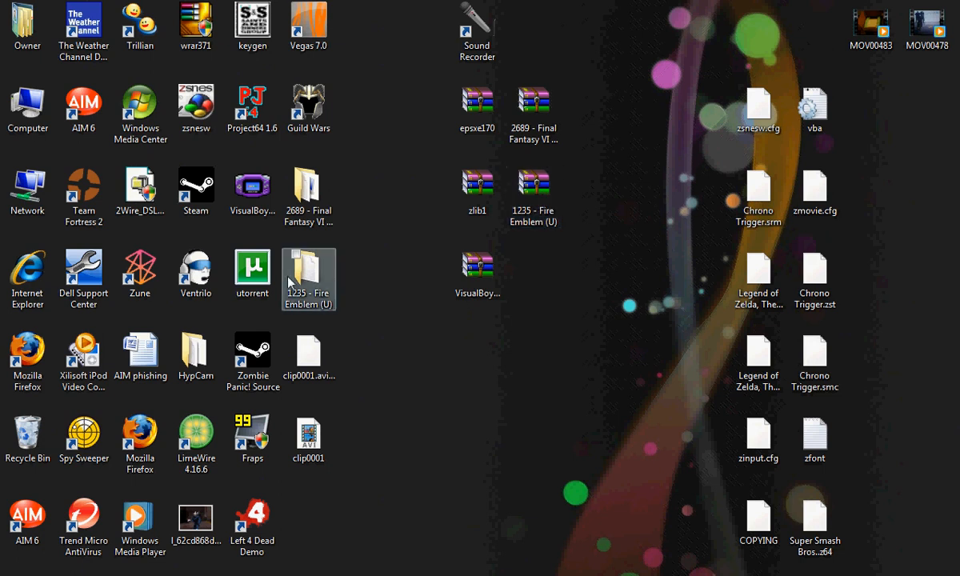
mouse_move(318, 291)
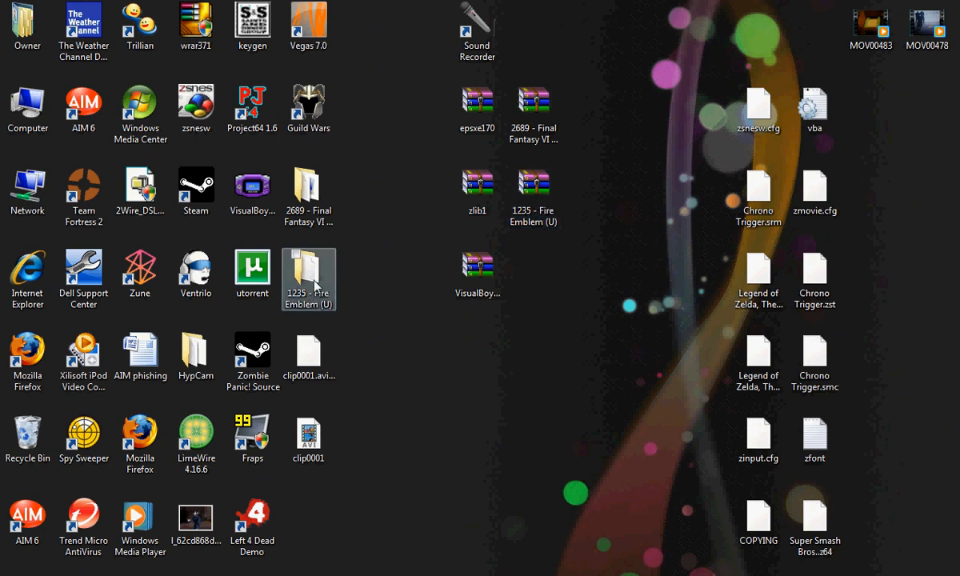
double_click(309, 274)
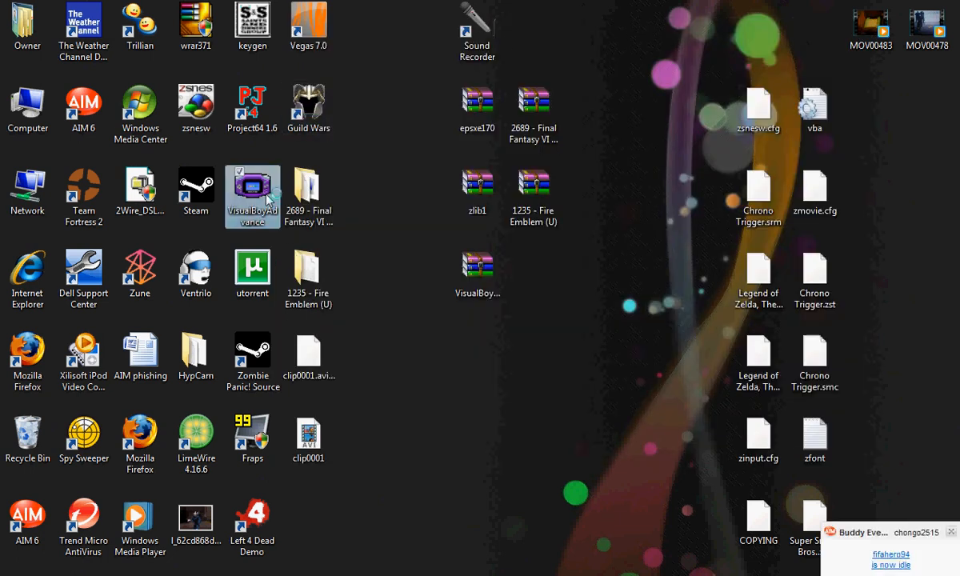
Launch VisualBoyAdvance and load 1235 - Fire Emblem (U).gba so the Nintendo intro plays
double_click(252, 195)
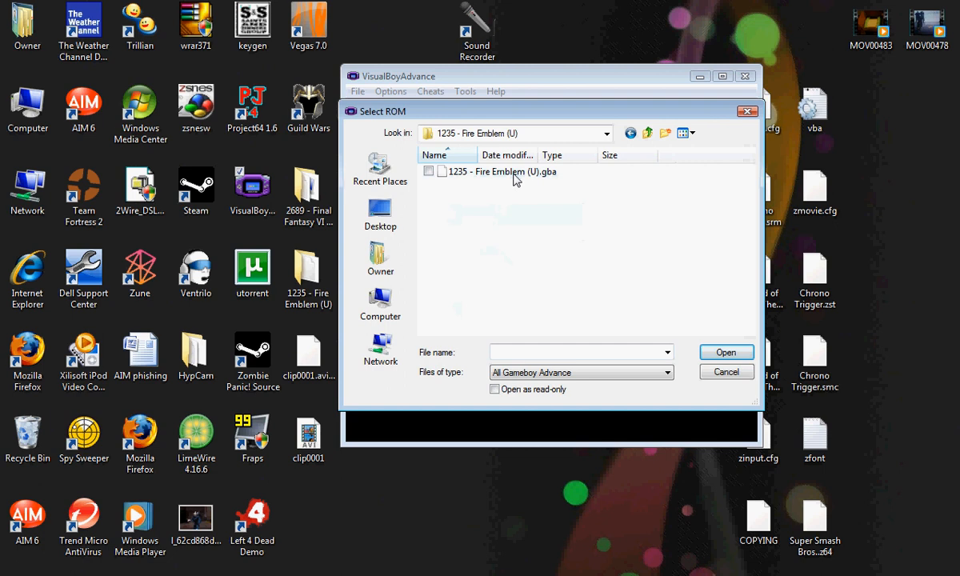
click(724, 353)
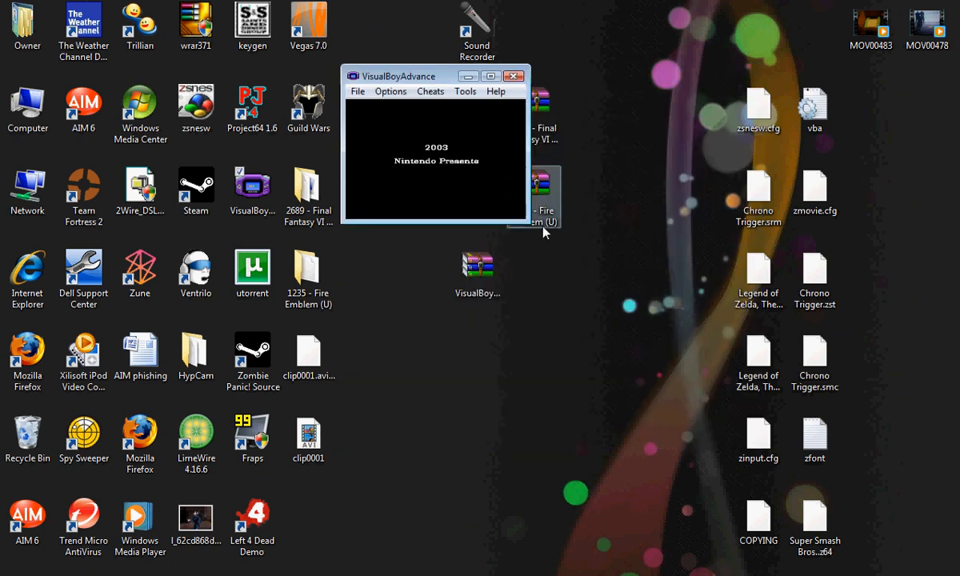